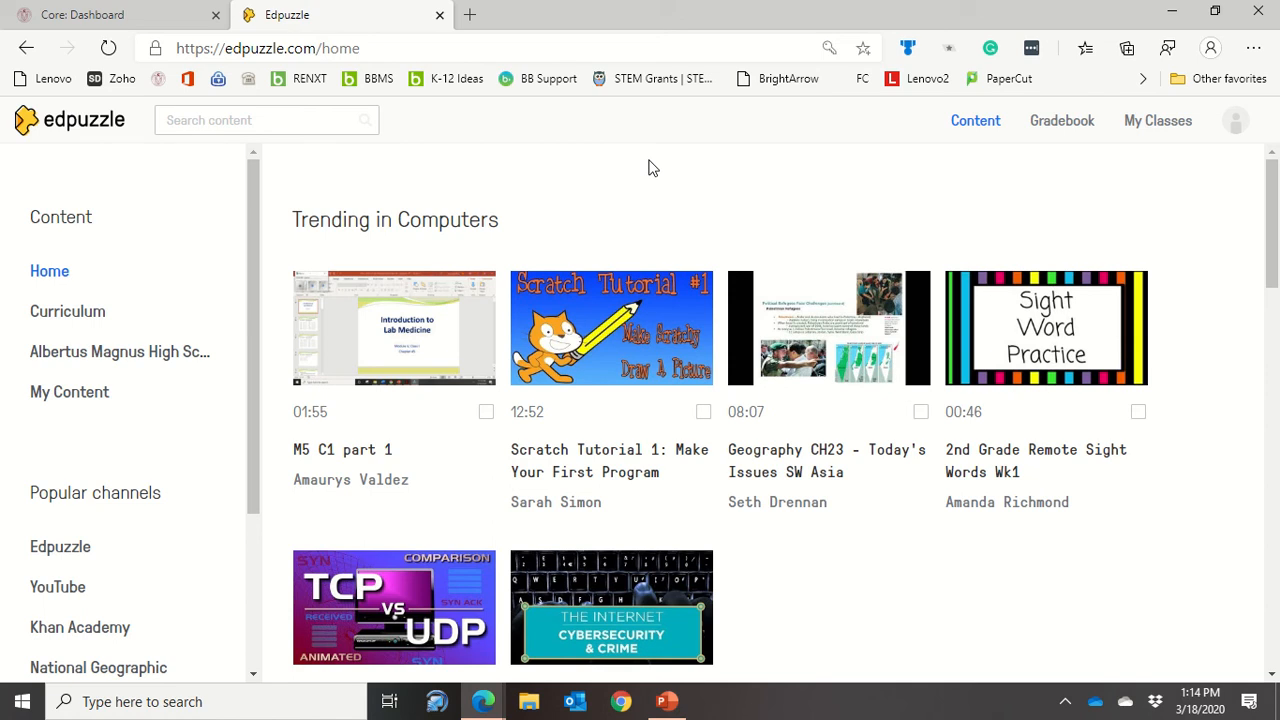
pyautogui.moveTo(1231, 235)
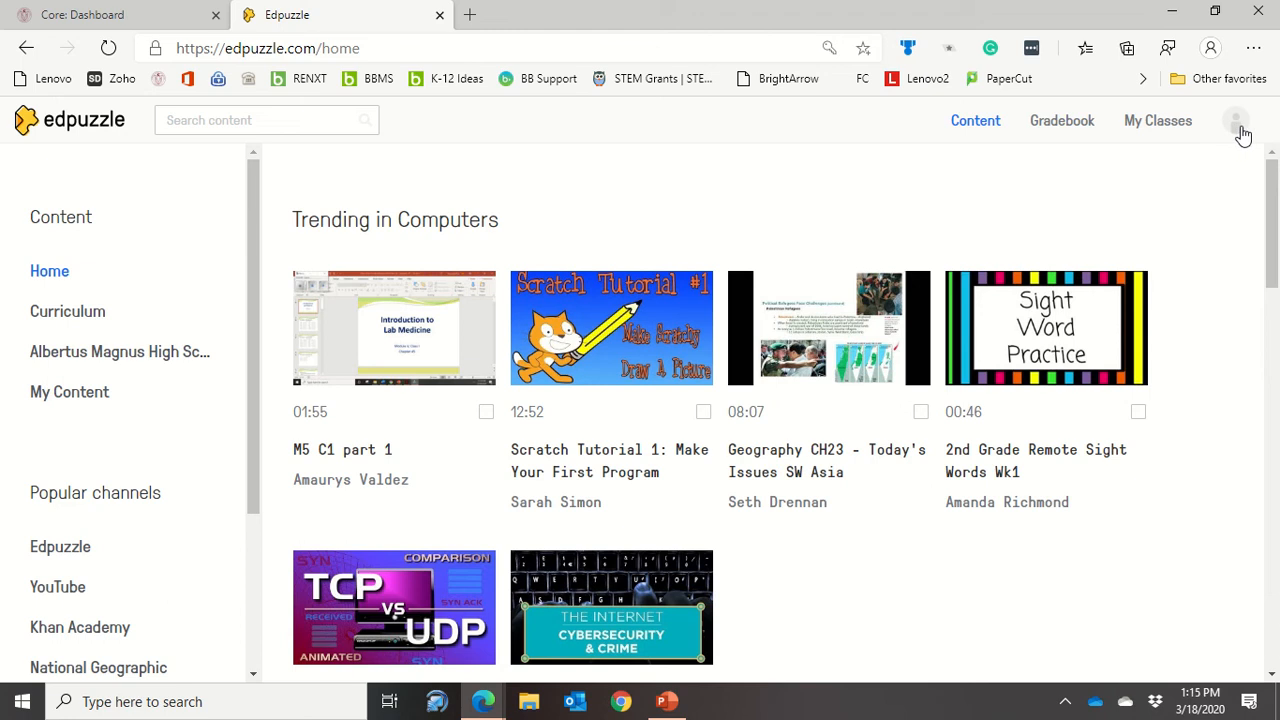
# Step: Open your Edpuzzle account profile page from the avatar menu
pyautogui.click(1235, 120)
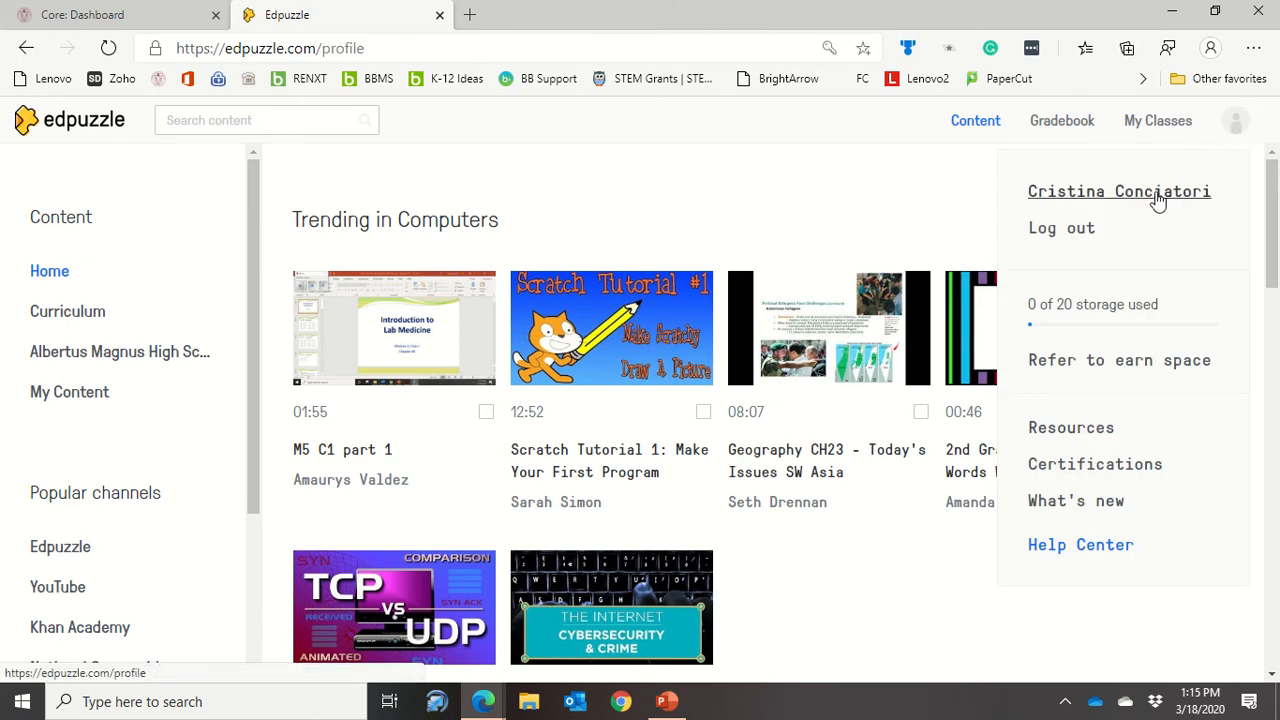
pyautogui.click(1119, 191)
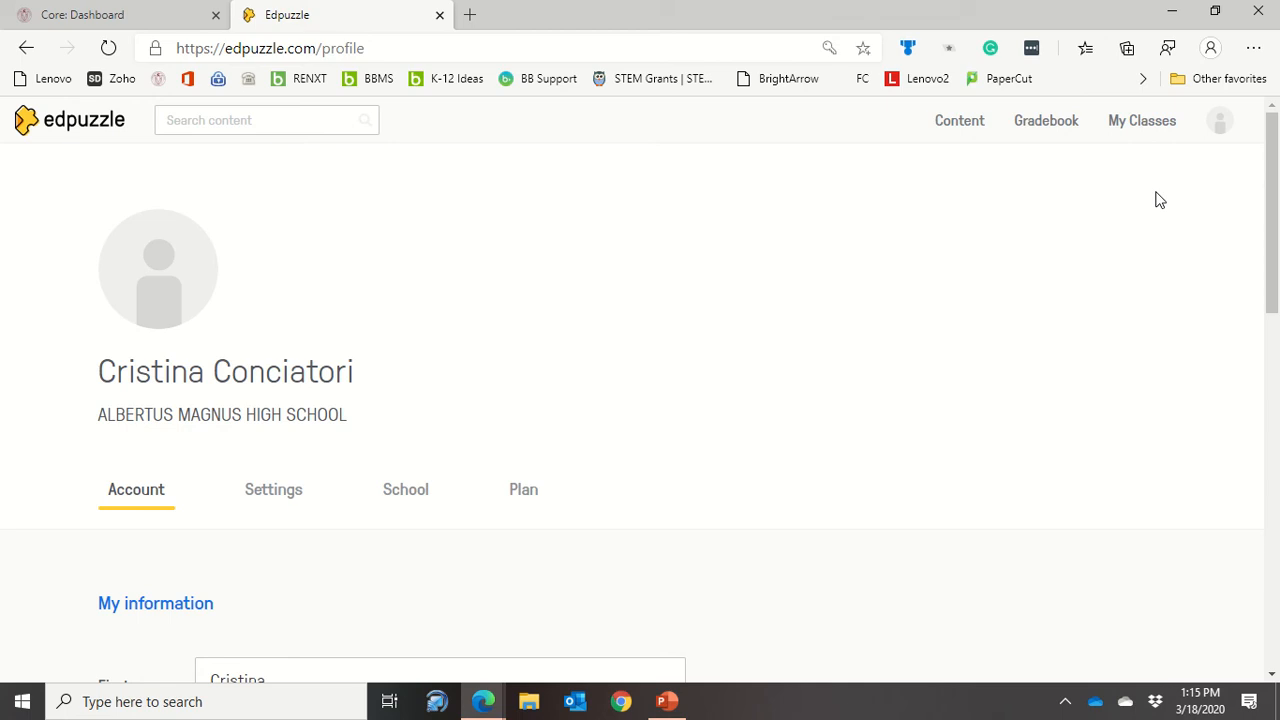
pyautogui.moveTo(509, 357)
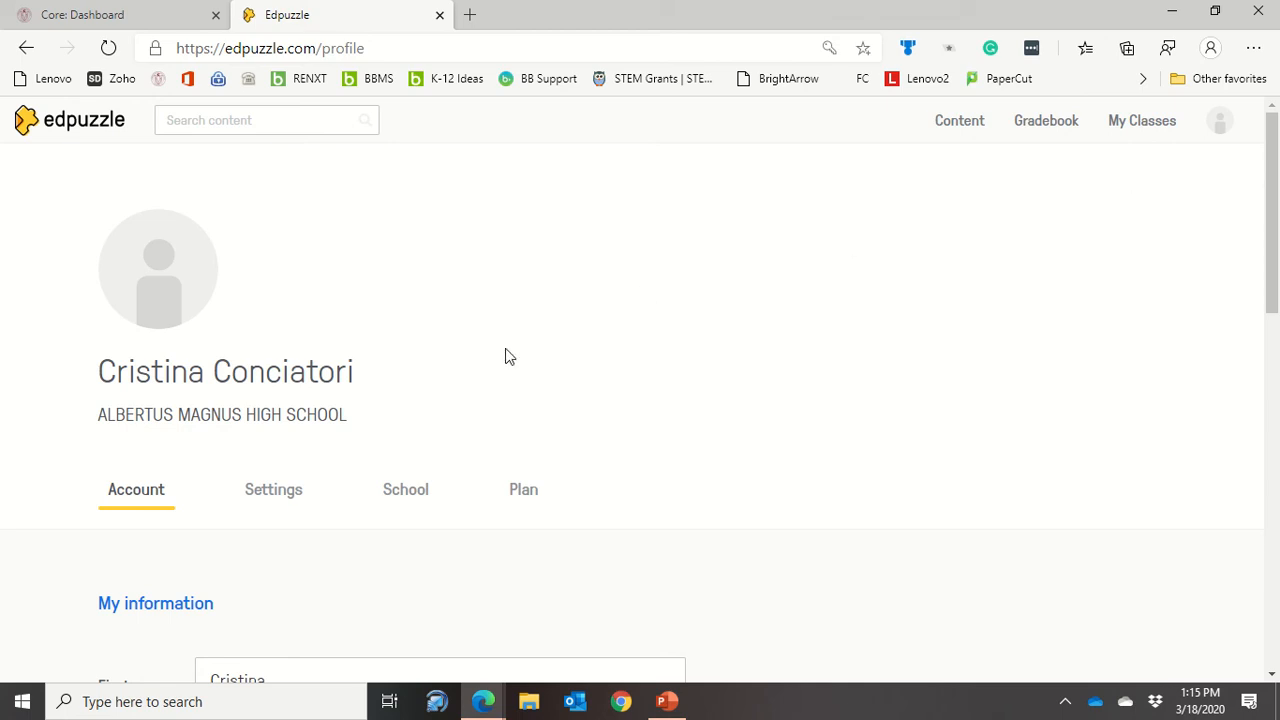
pyautogui.moveTo(405, 489)
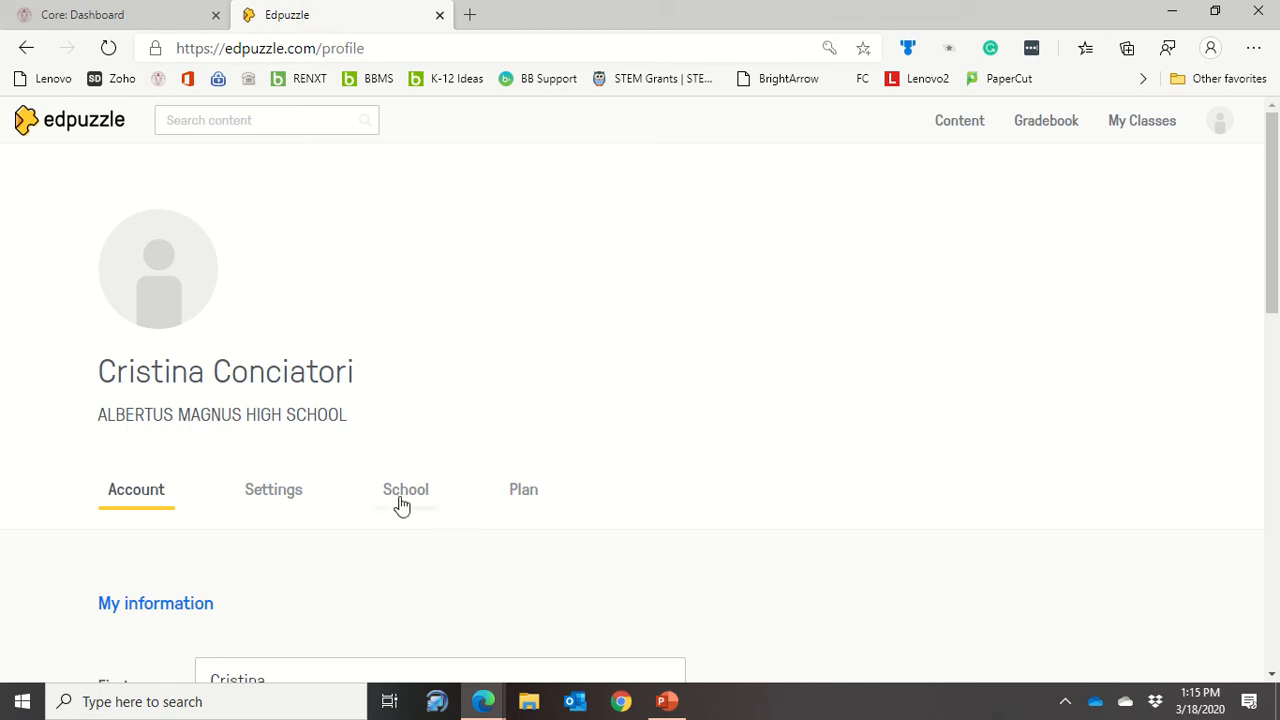
# Step: Choose Blackbaud as the school's LMS to reveal the consumer key and shared secret
pyautogui.click(405, 489)
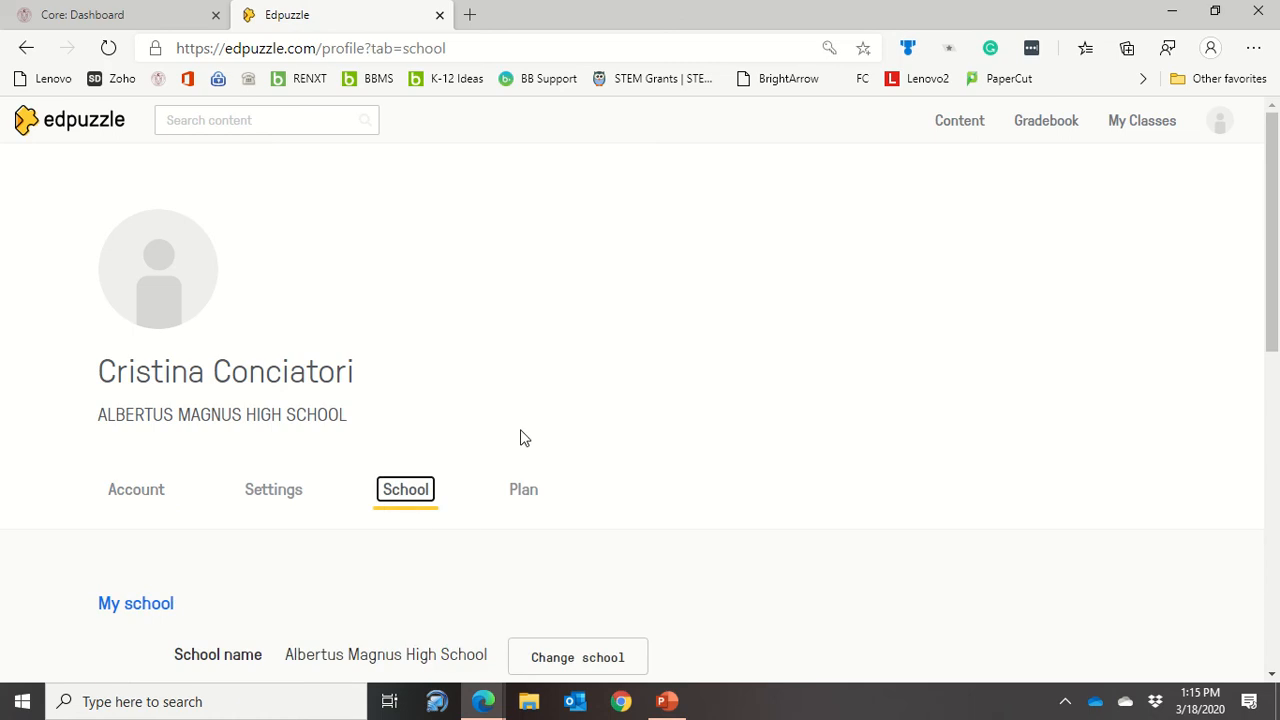
pyautogui.scroll(-3)
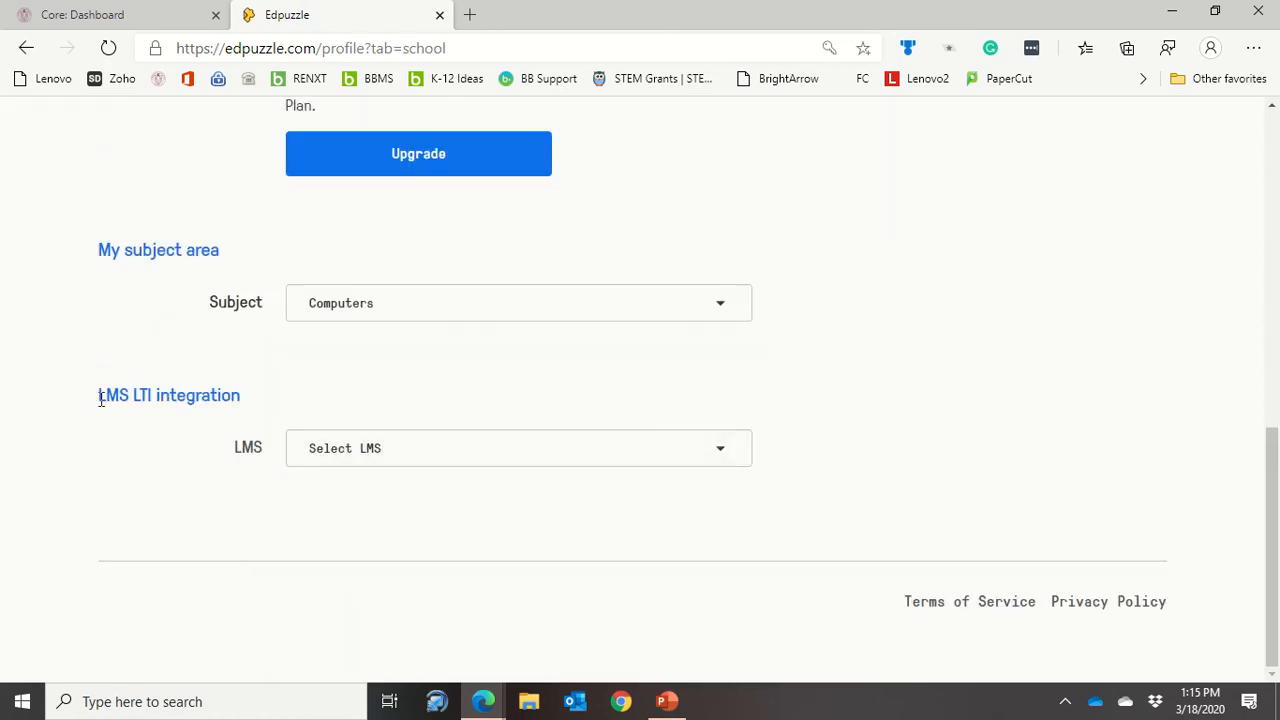
pyautogui.moveTo(328, 404)
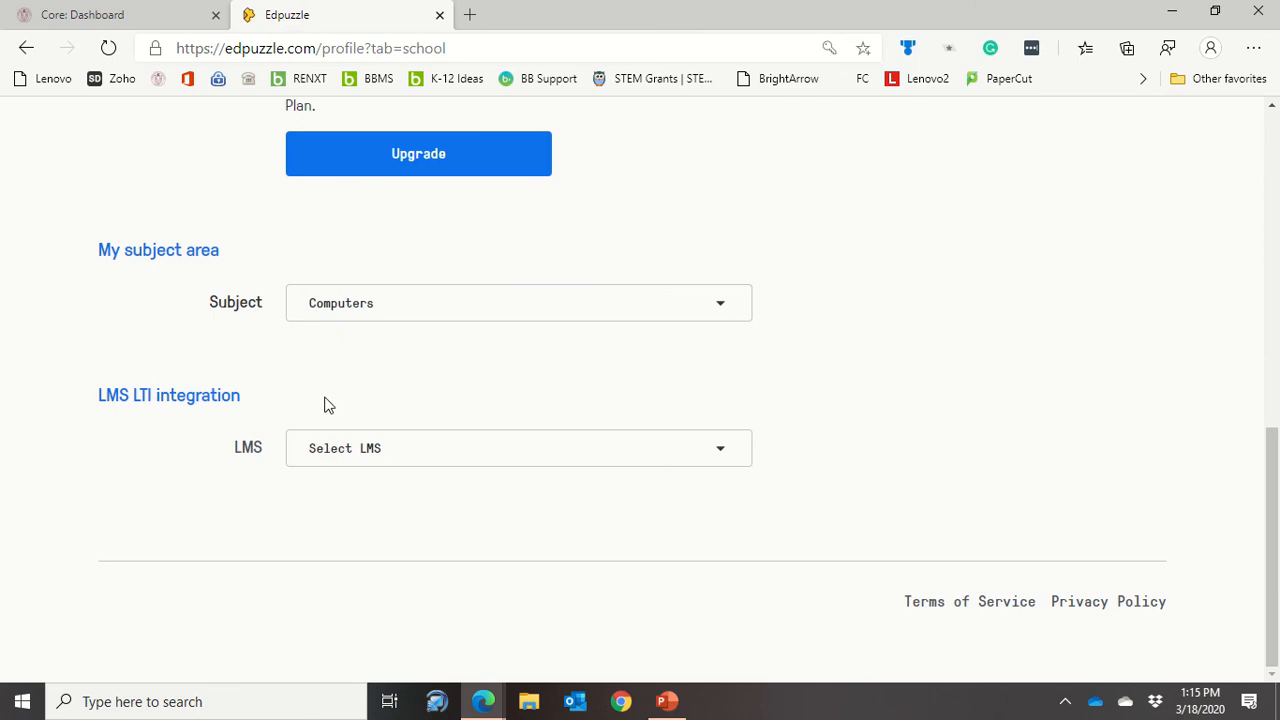
pyautogui.moveTo(404, 448)
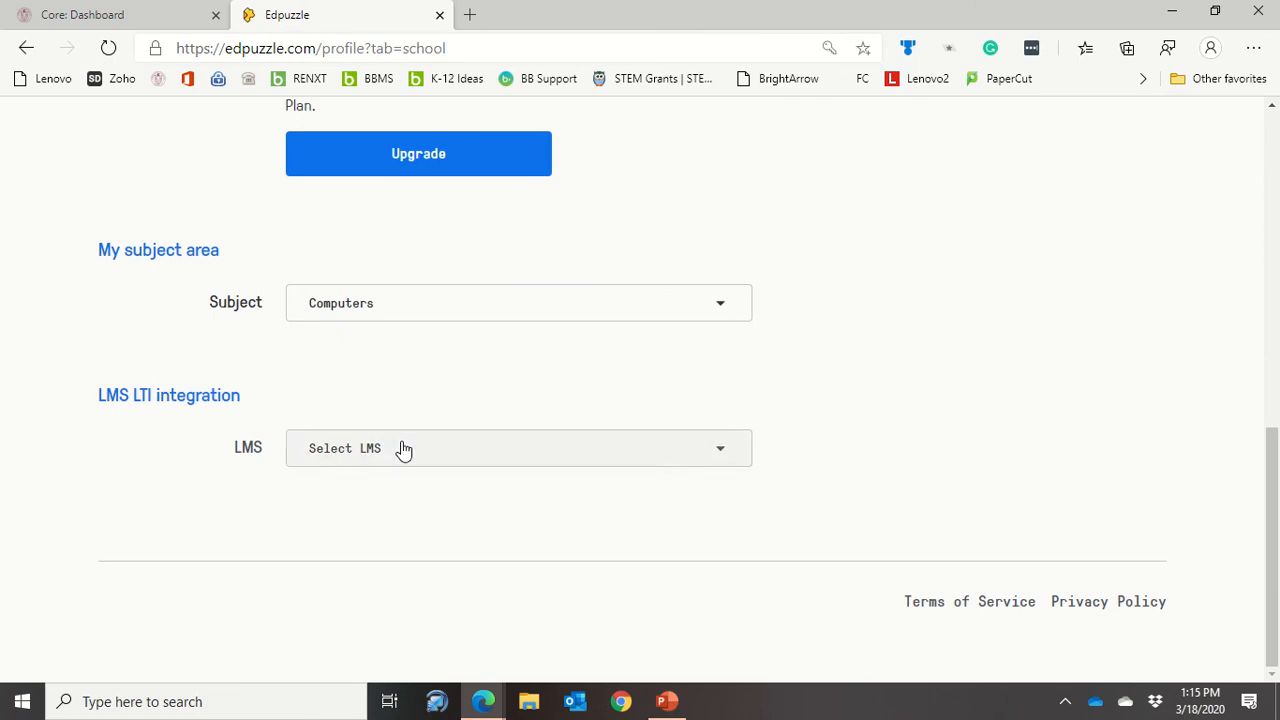
pyautogui.click(517, 448)
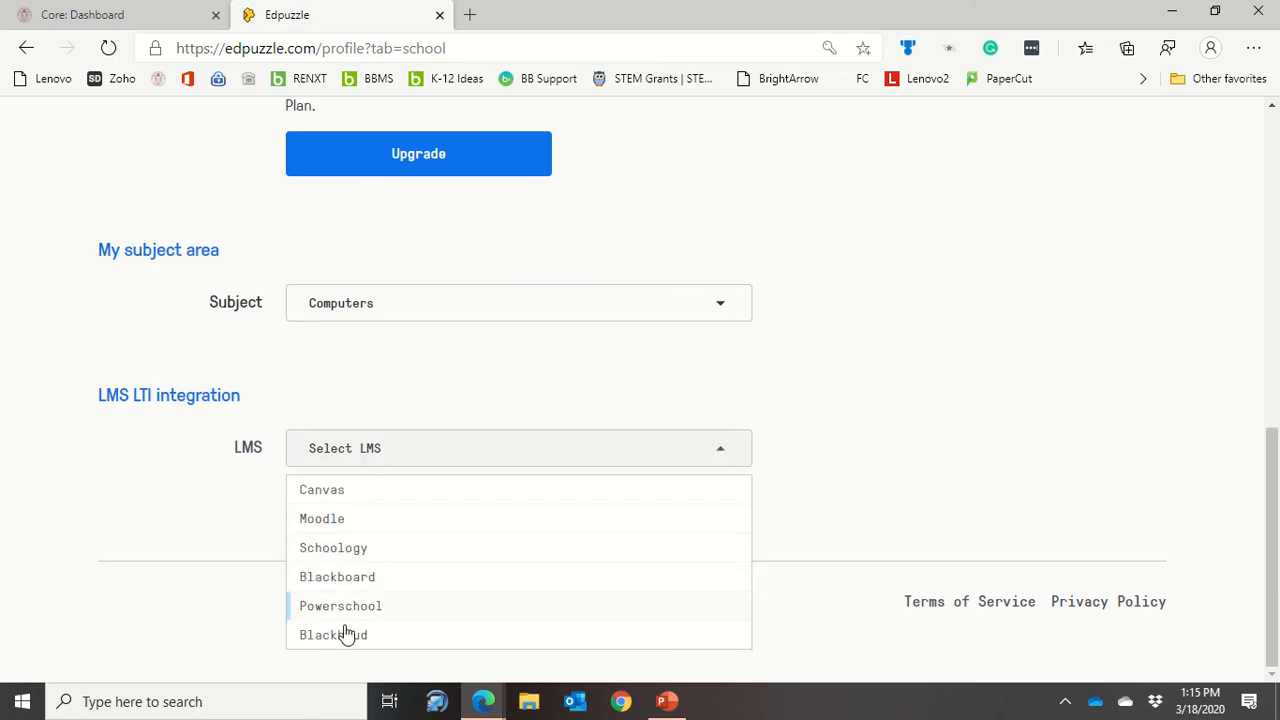
pyautogui.moveTo(340, 634)
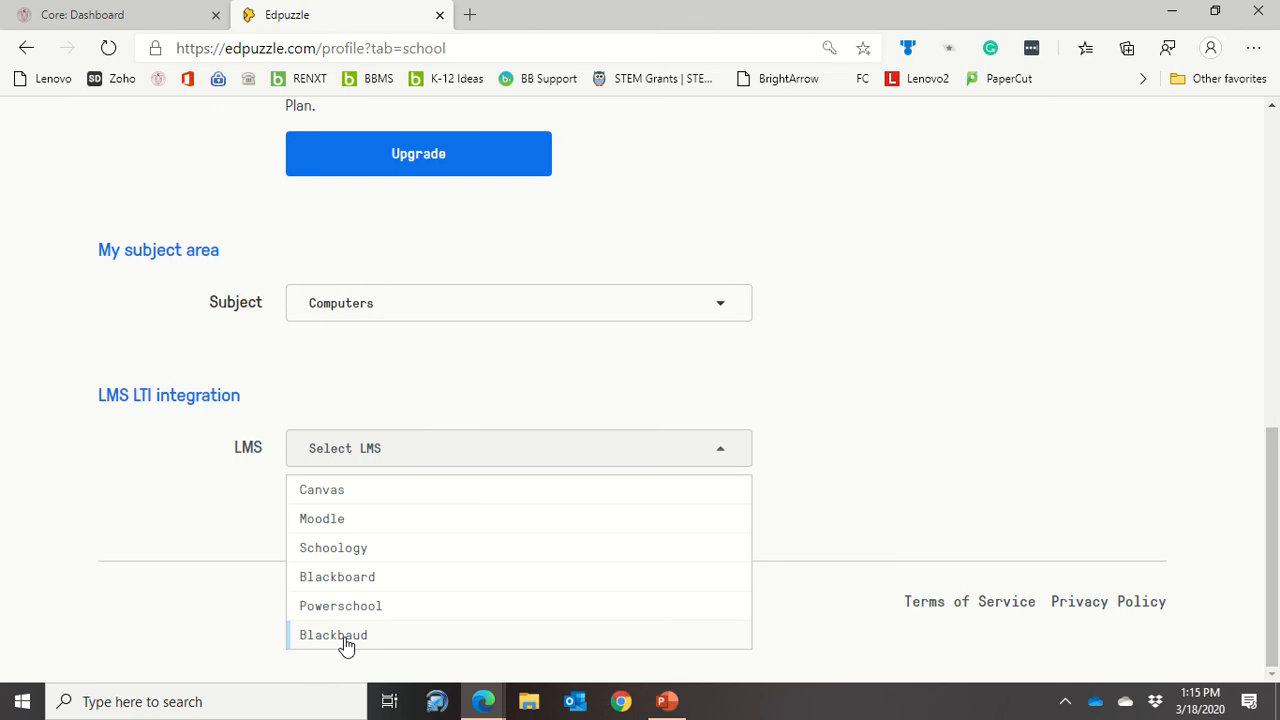
pyautogui.click(333, 634)
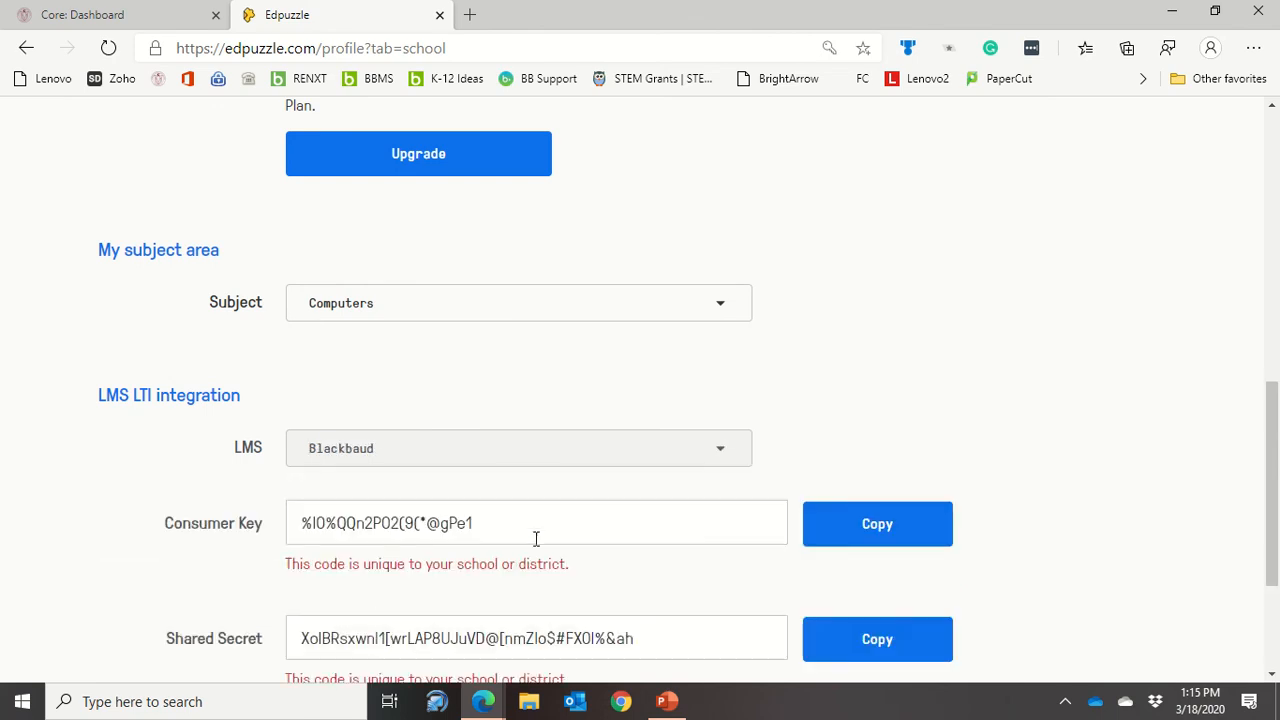
pyautogui.scroll(-3)
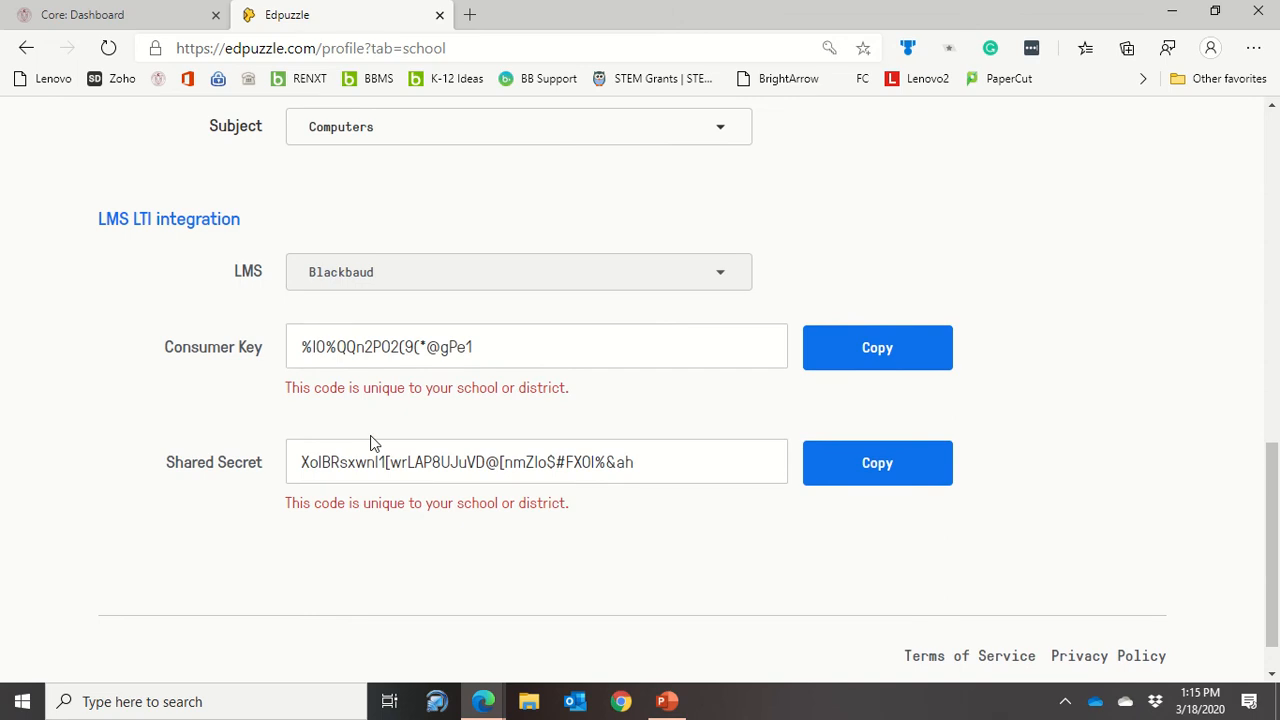
pyautogui.click(536, 347)
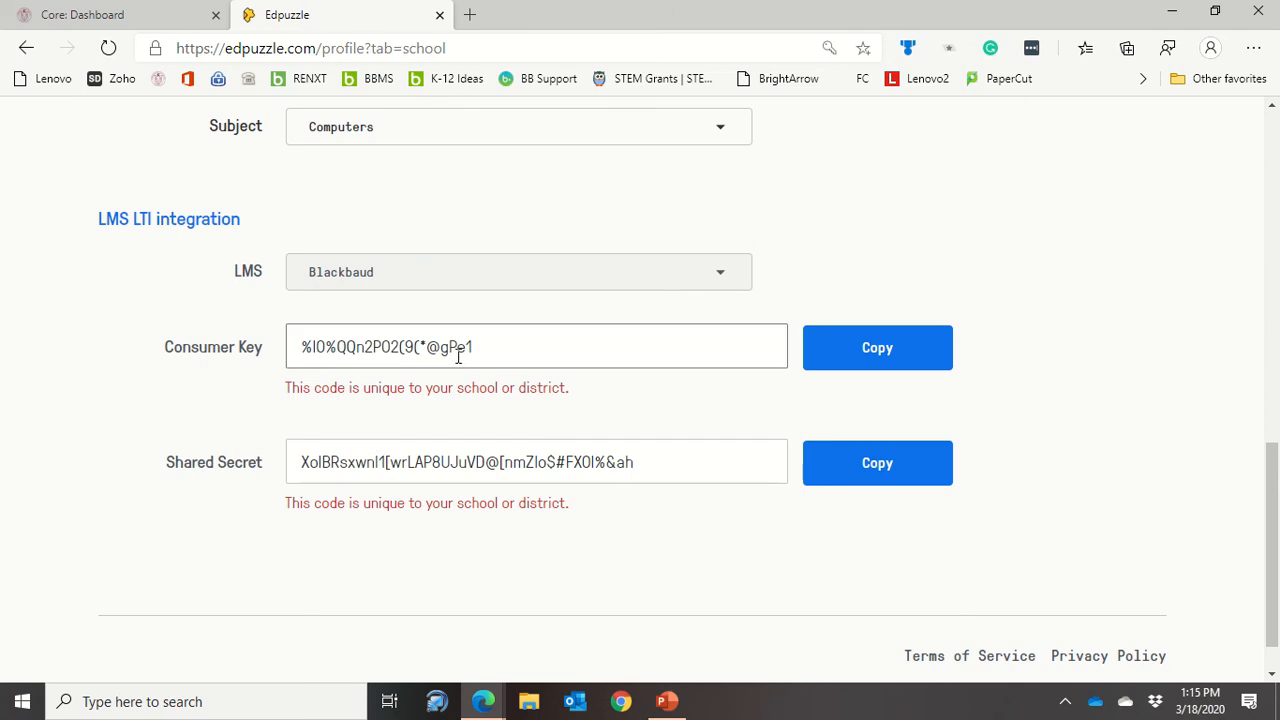
pyautogui.moveTo(155, 22)
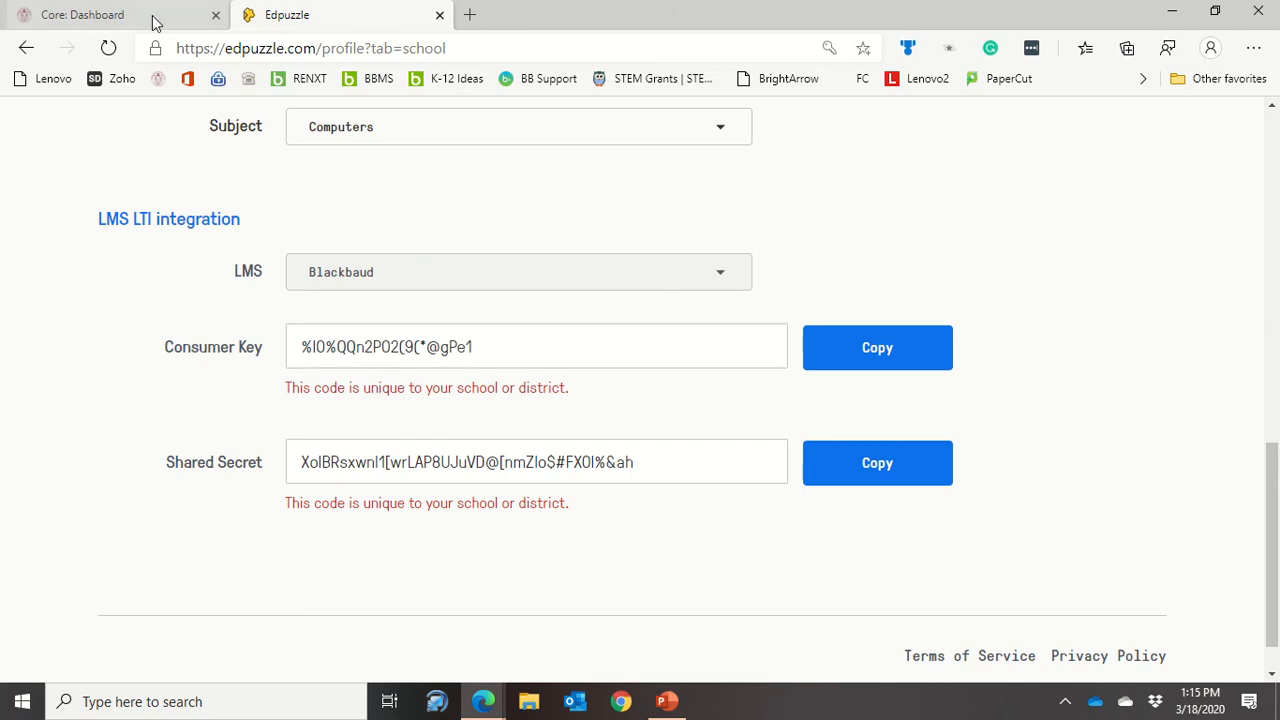
# Step: Go to Blackbaud Core's Integration settings and show the Learning tools tab
pyautogui.click(82, 14)
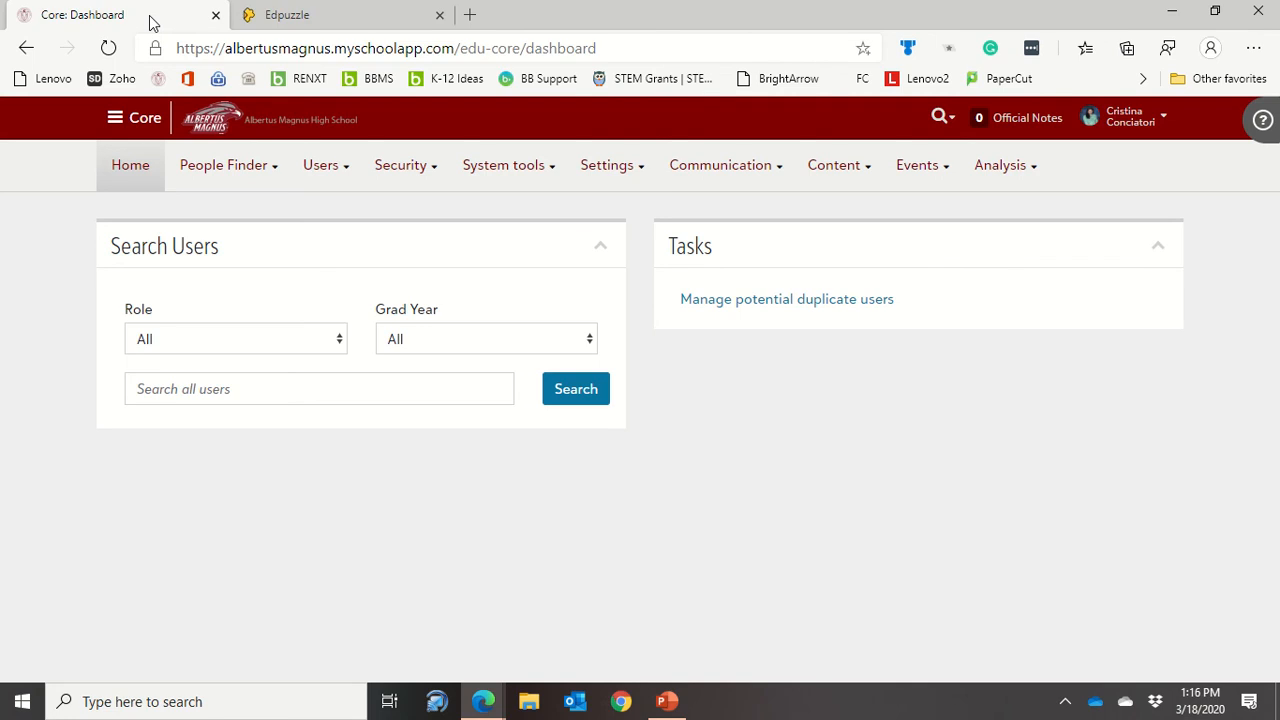
pyautogui.click(607, 165)
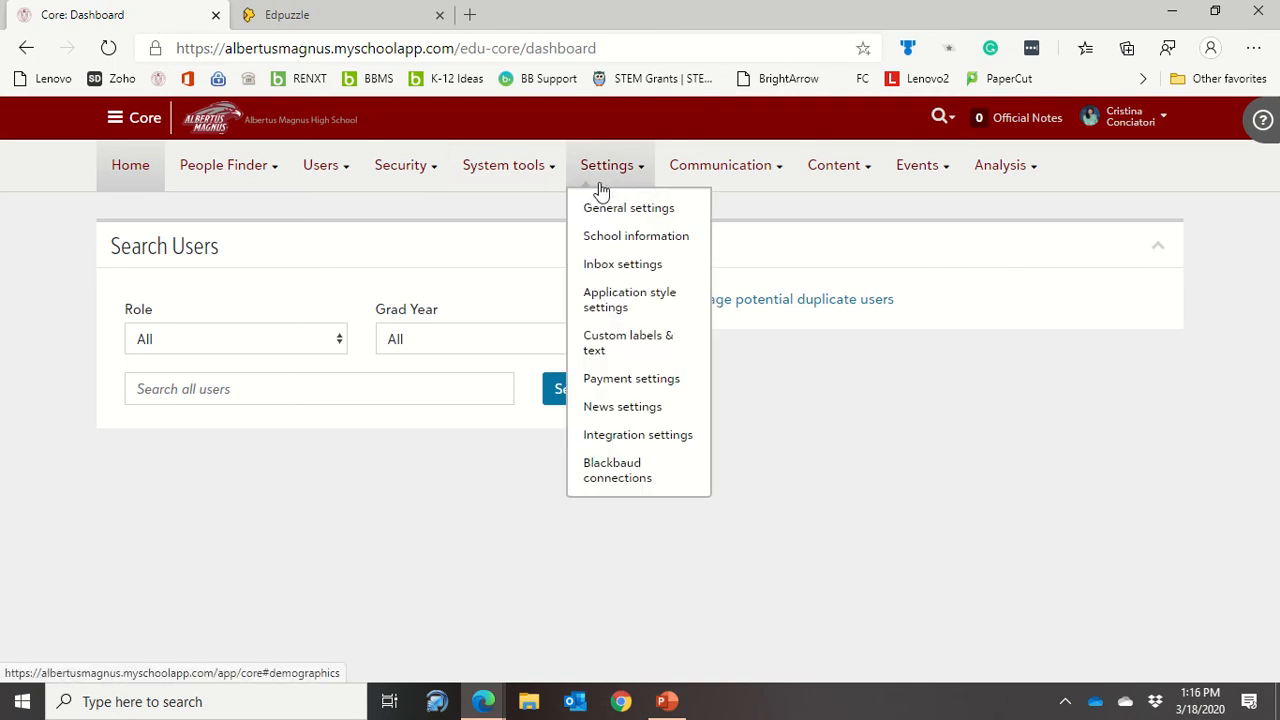
pyautogui.moveTo(613, 180)
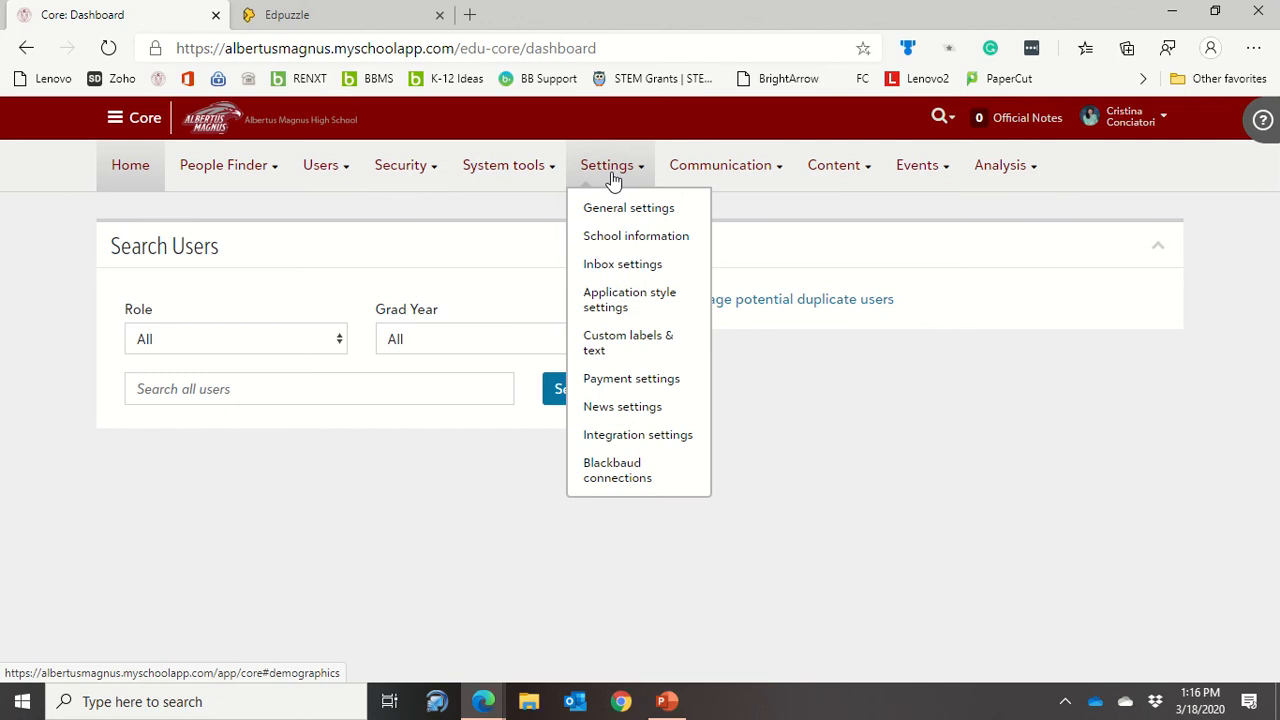
pyautogui.moveTo(637, 434)
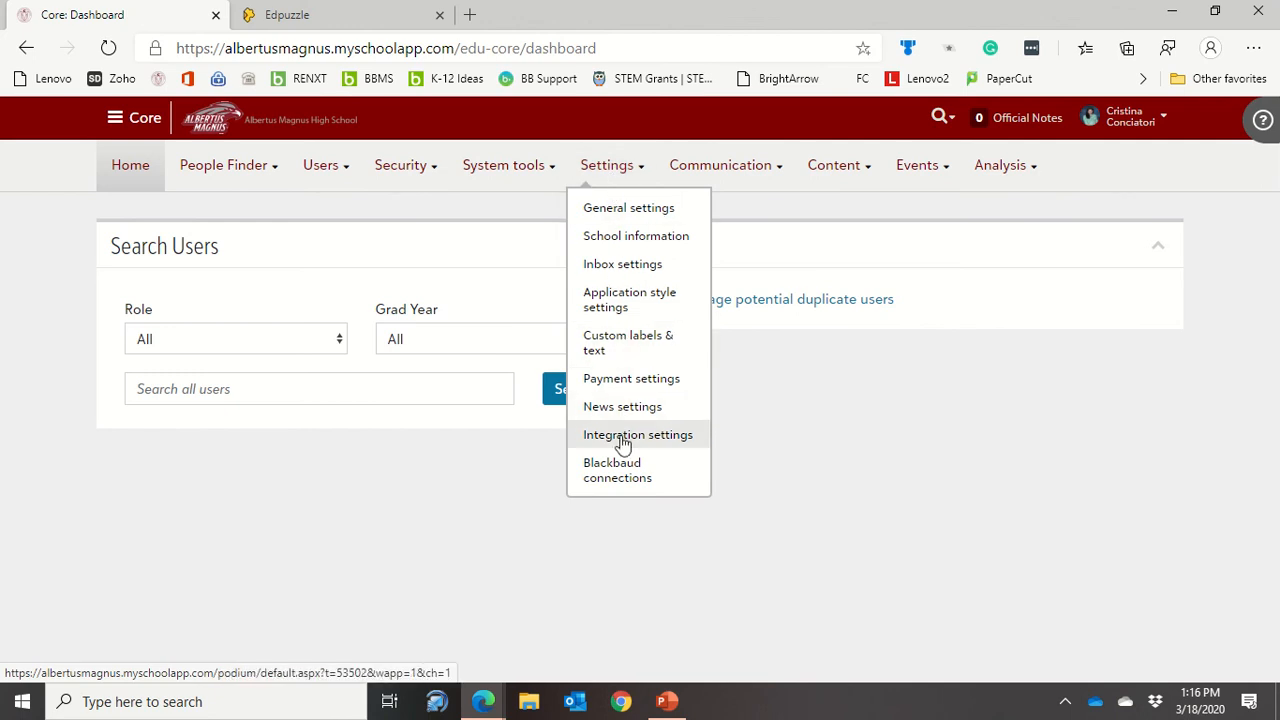
pyautogui.click(637, 434)
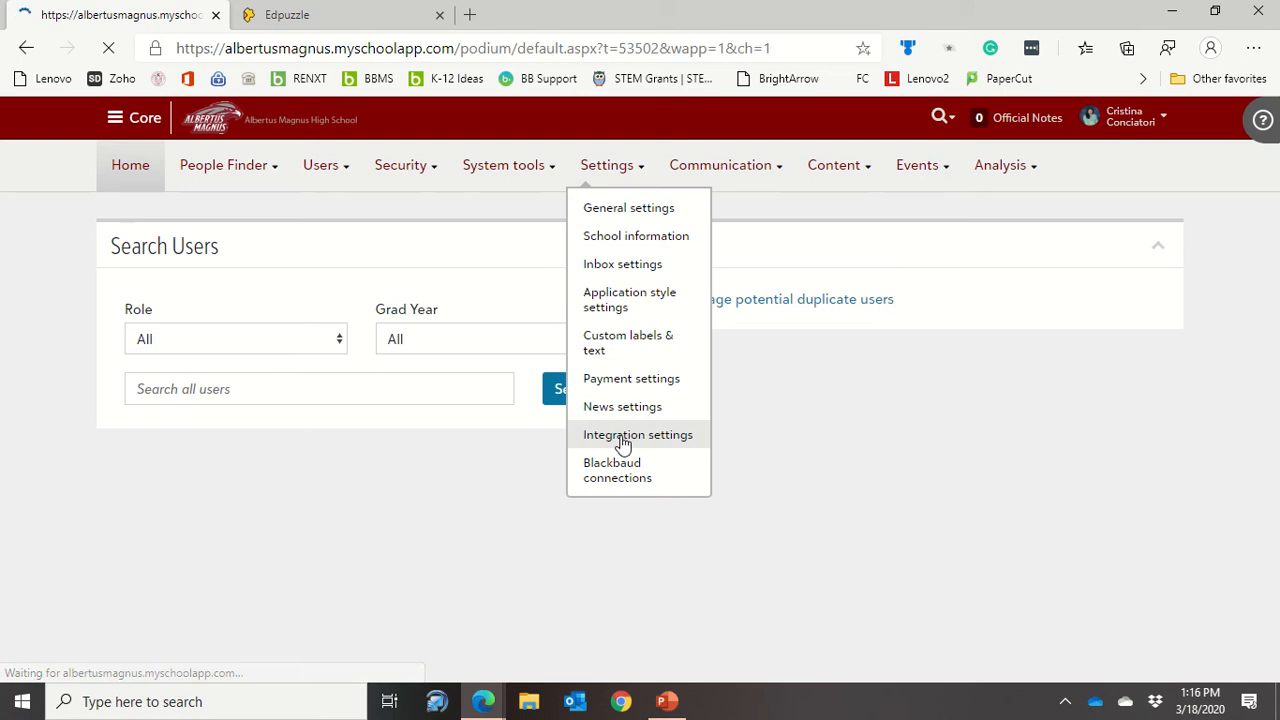
pyautogui.click(637, 434)
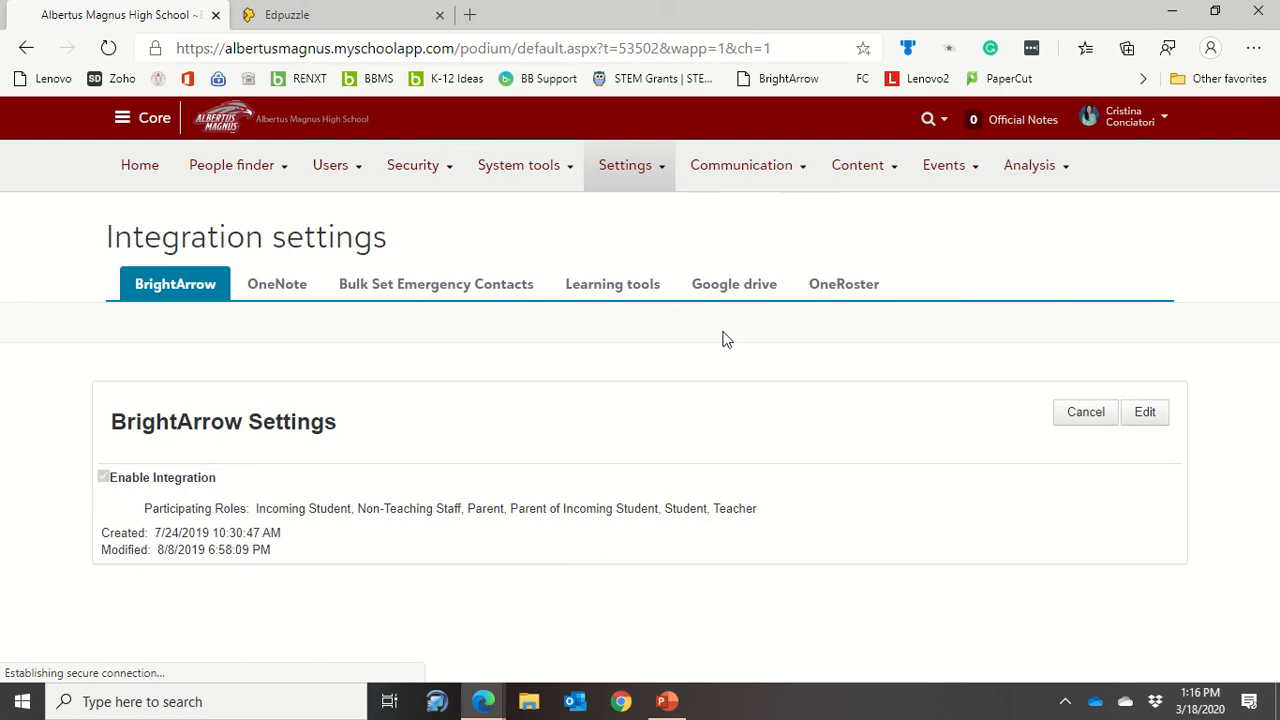
pyautogui.moveTo(612, 283)
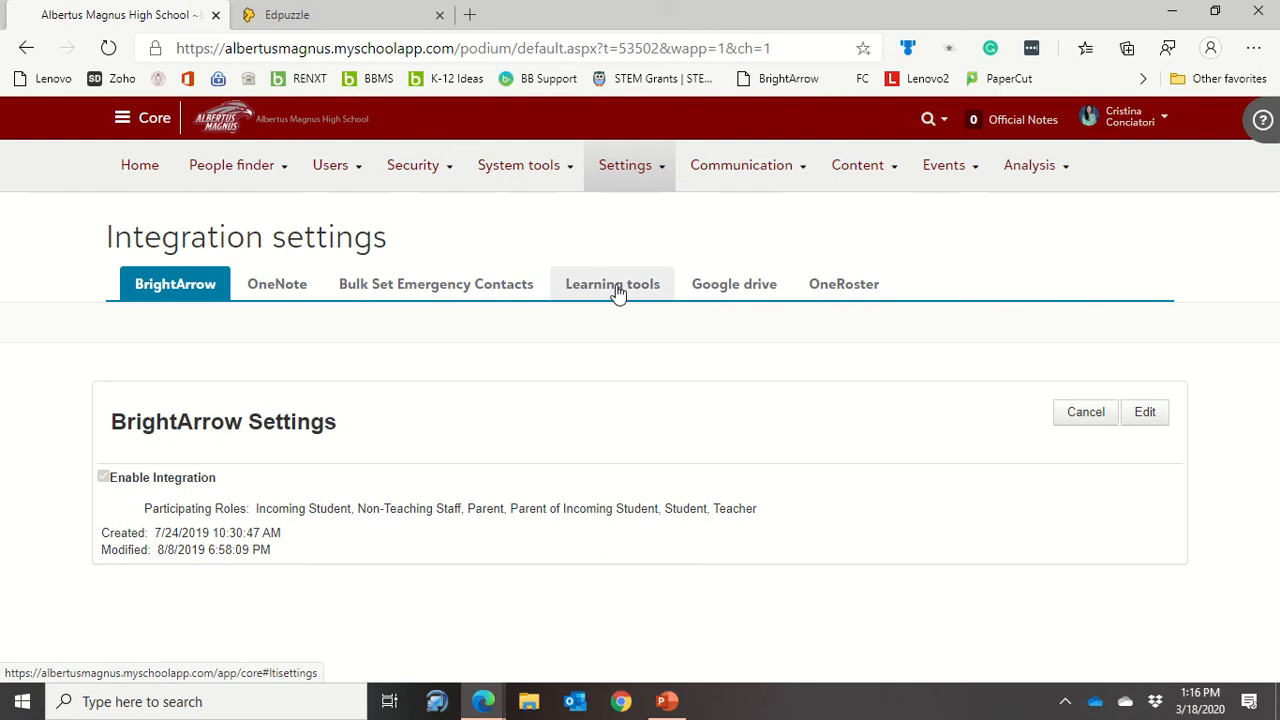
pyautogui.click(612, 283)
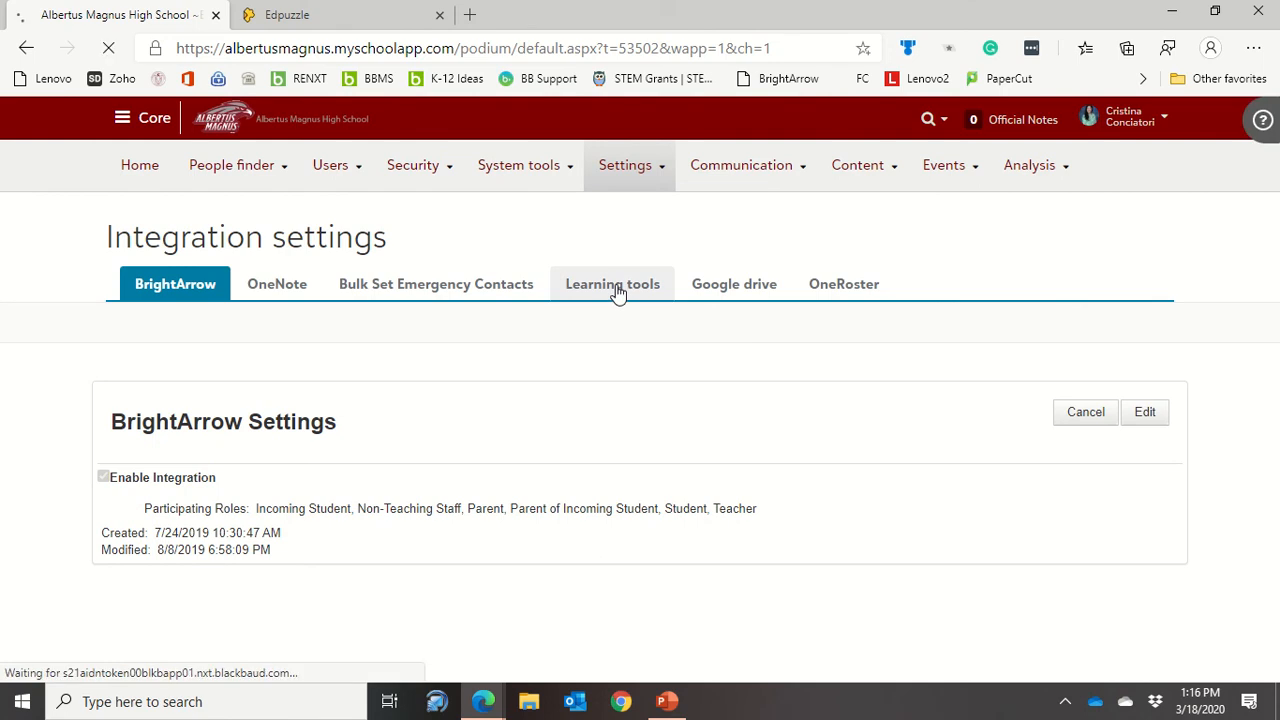
pyautogui.click(611, 283)
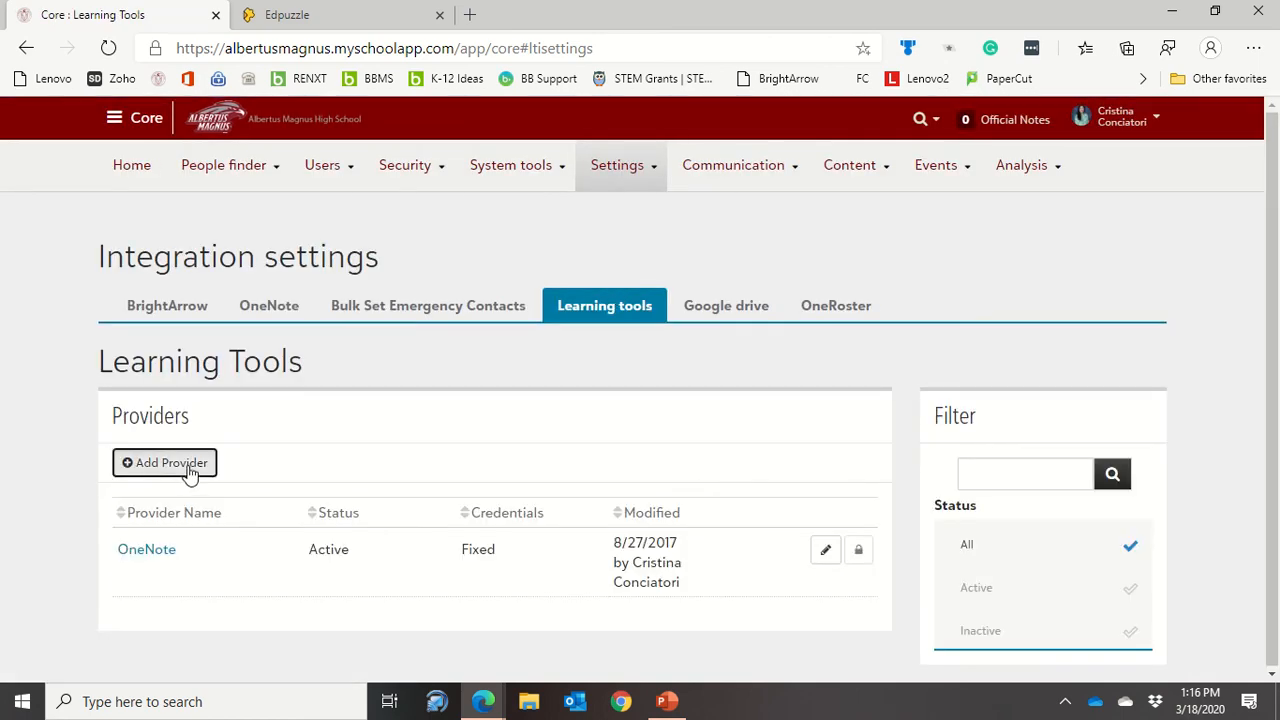
# Step: Add a new Other Provider learning tool named EdPuzzle
pyautogui.click(164, 462)
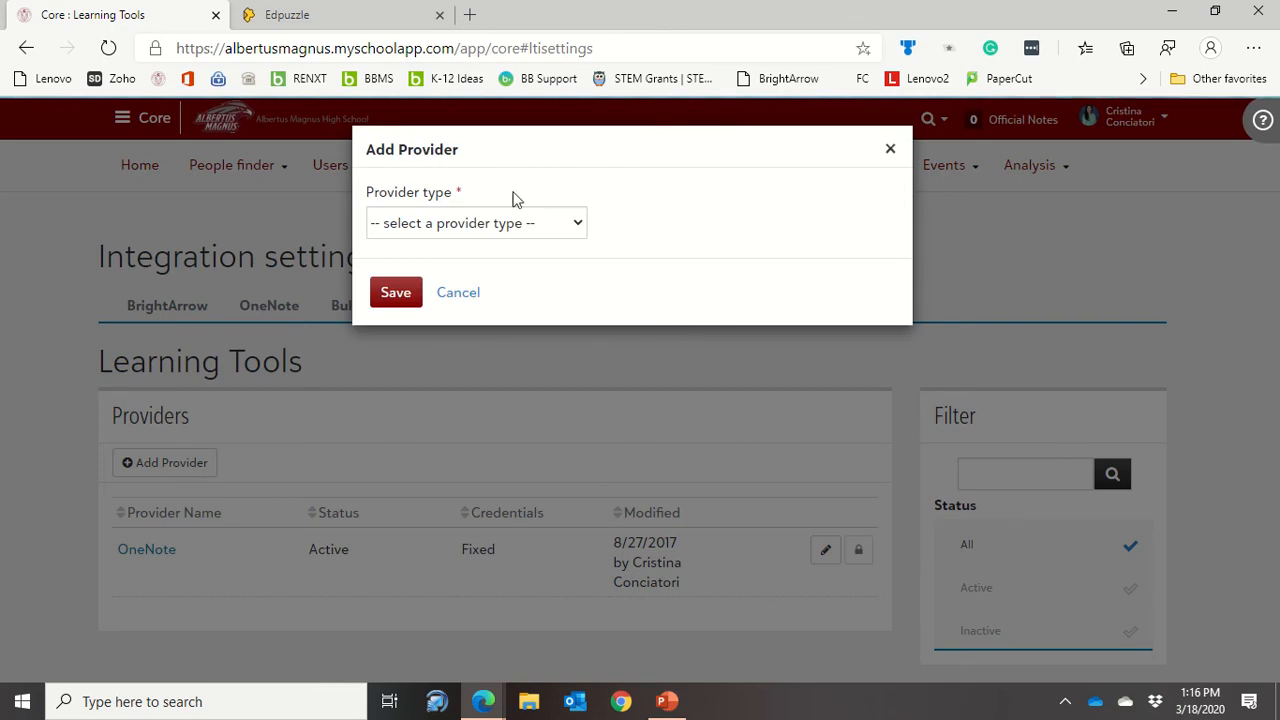
pyautogui.click(476, 222)
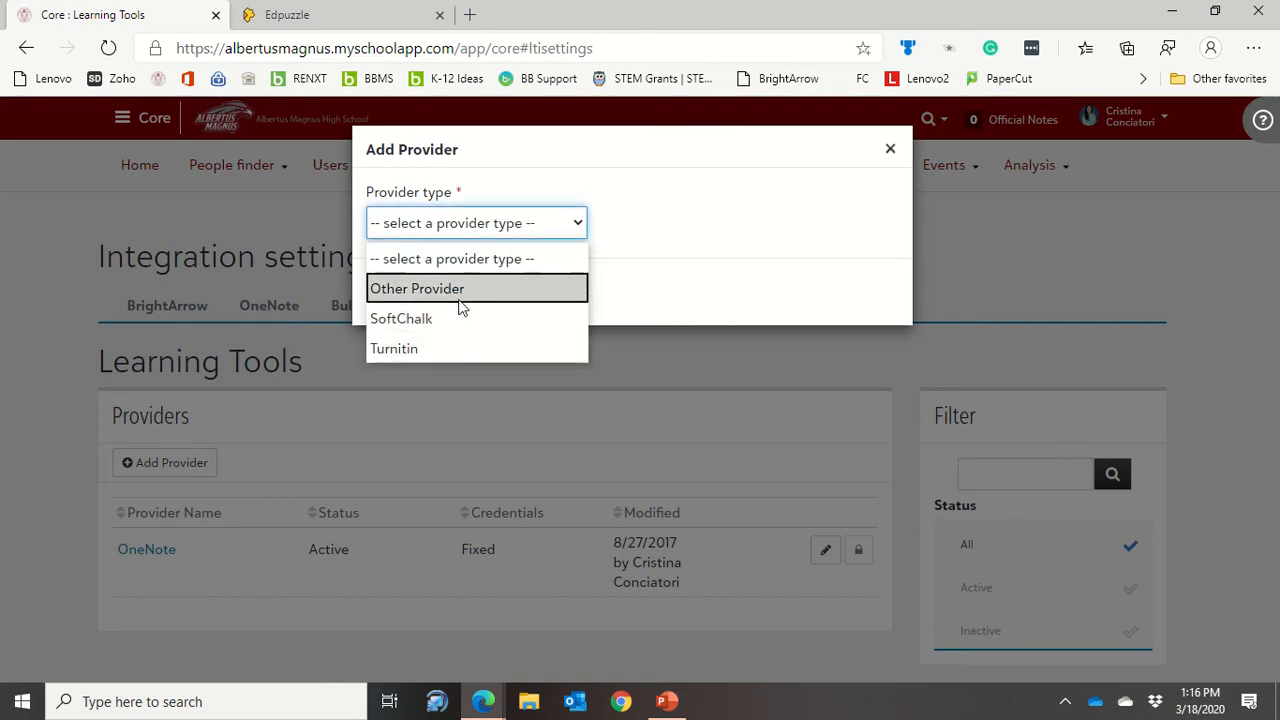
pyautogui.click(416, 288)
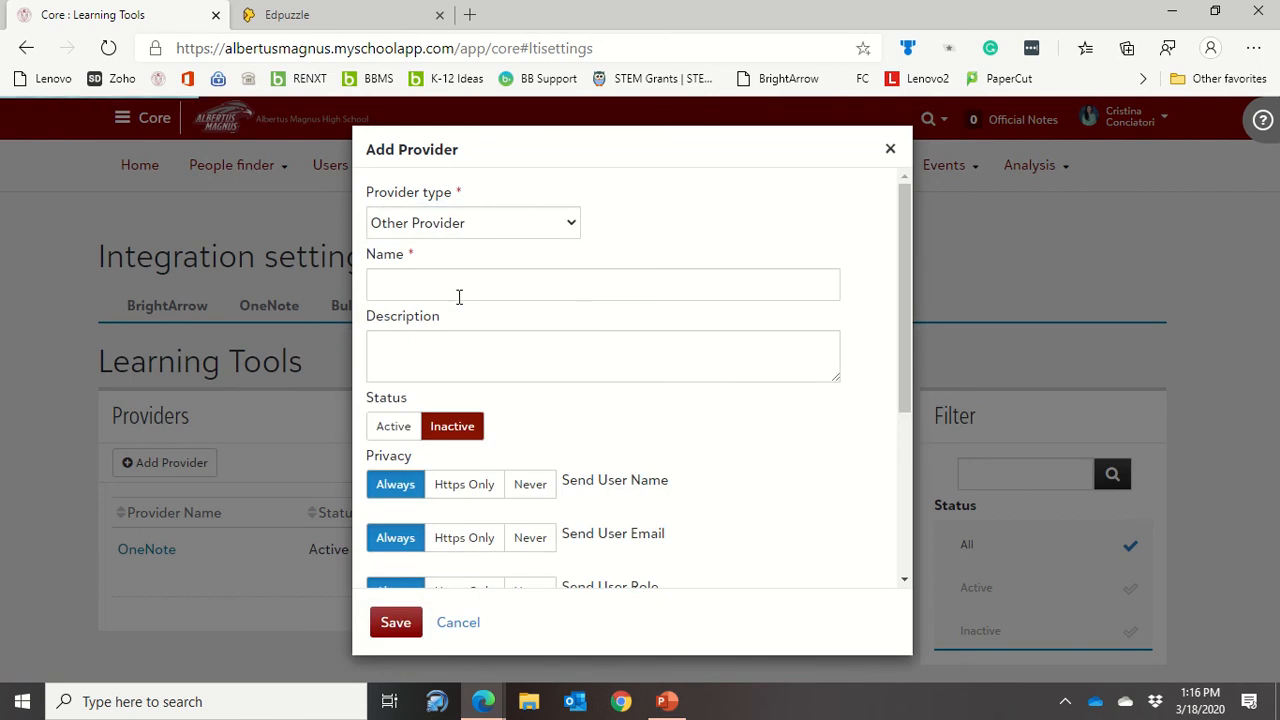
pyautogui.click(601, 284)
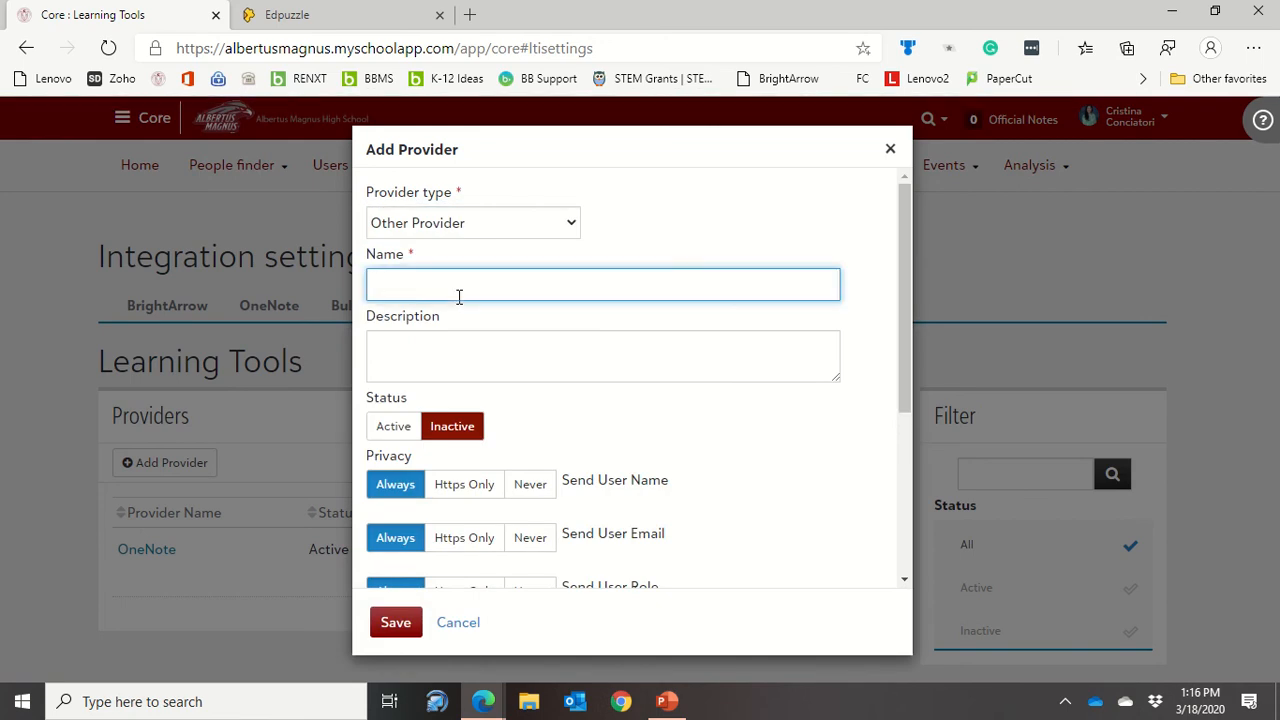
pyautogui.write('EdPuzzl')
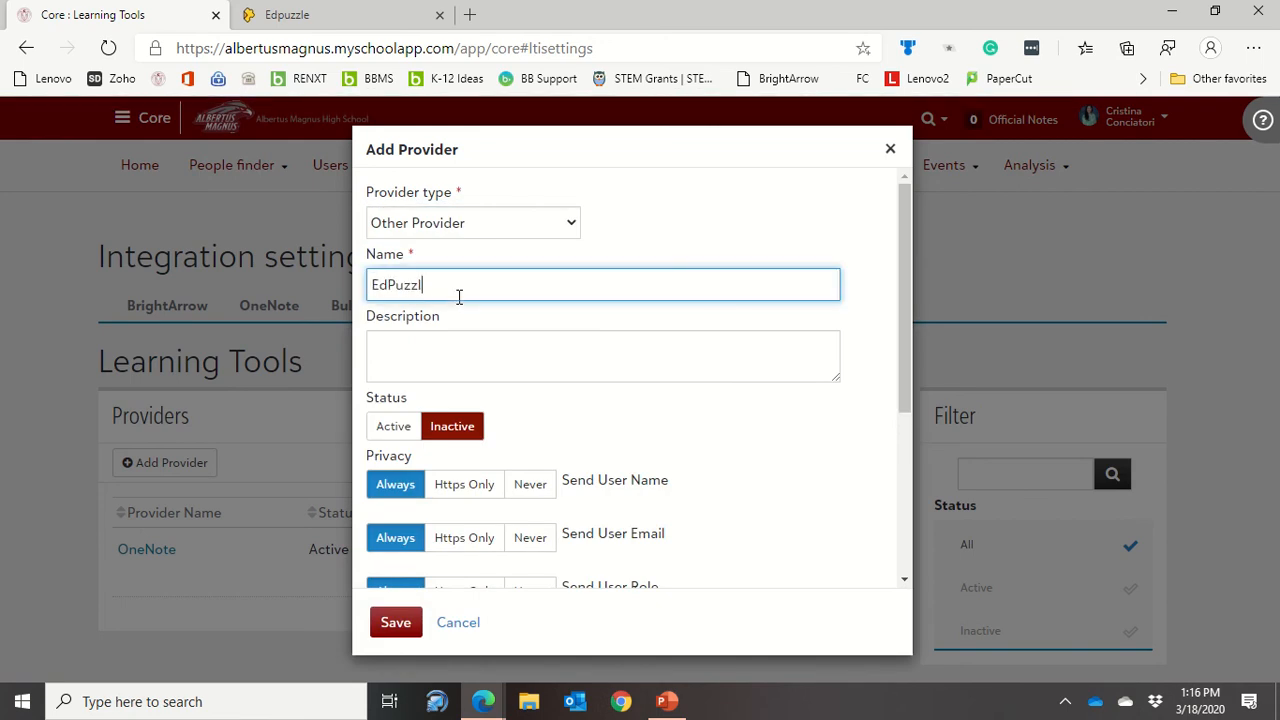
# Step: Make EdPuzzle active, available on Topics and Assignments, and save it
pyautogui.click(393, 426)
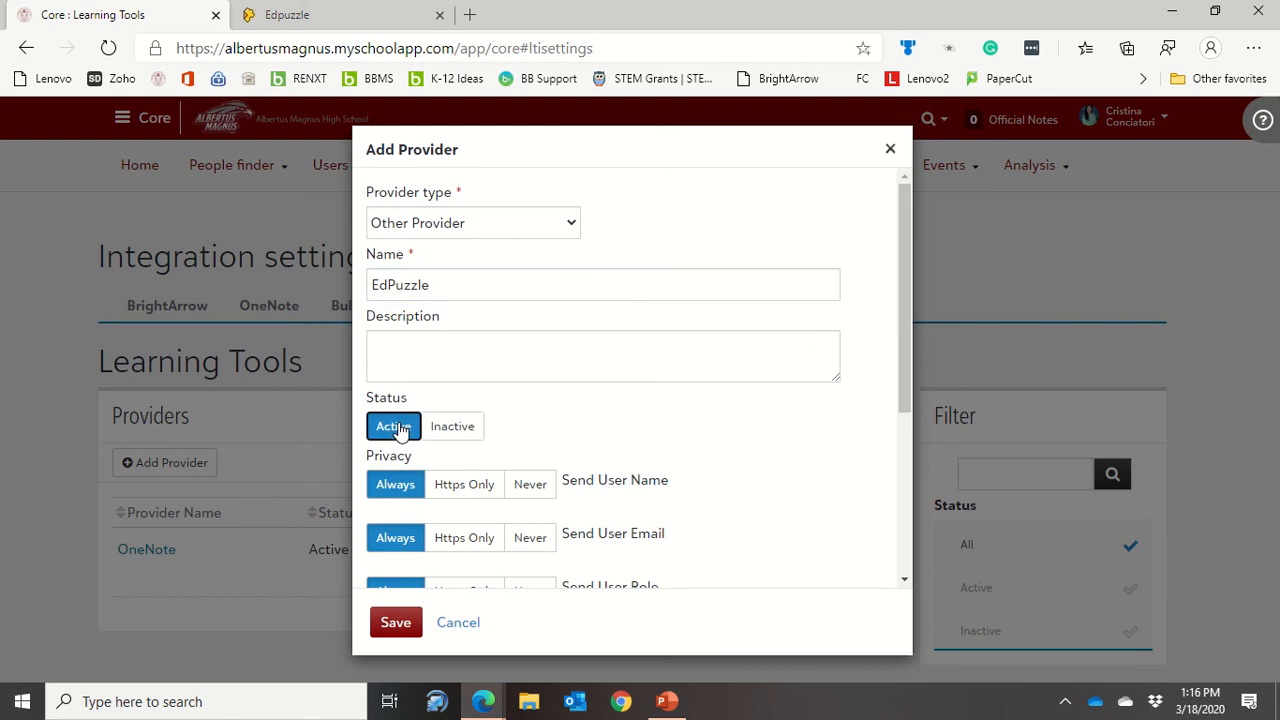
pyautogui.scroll(-3)
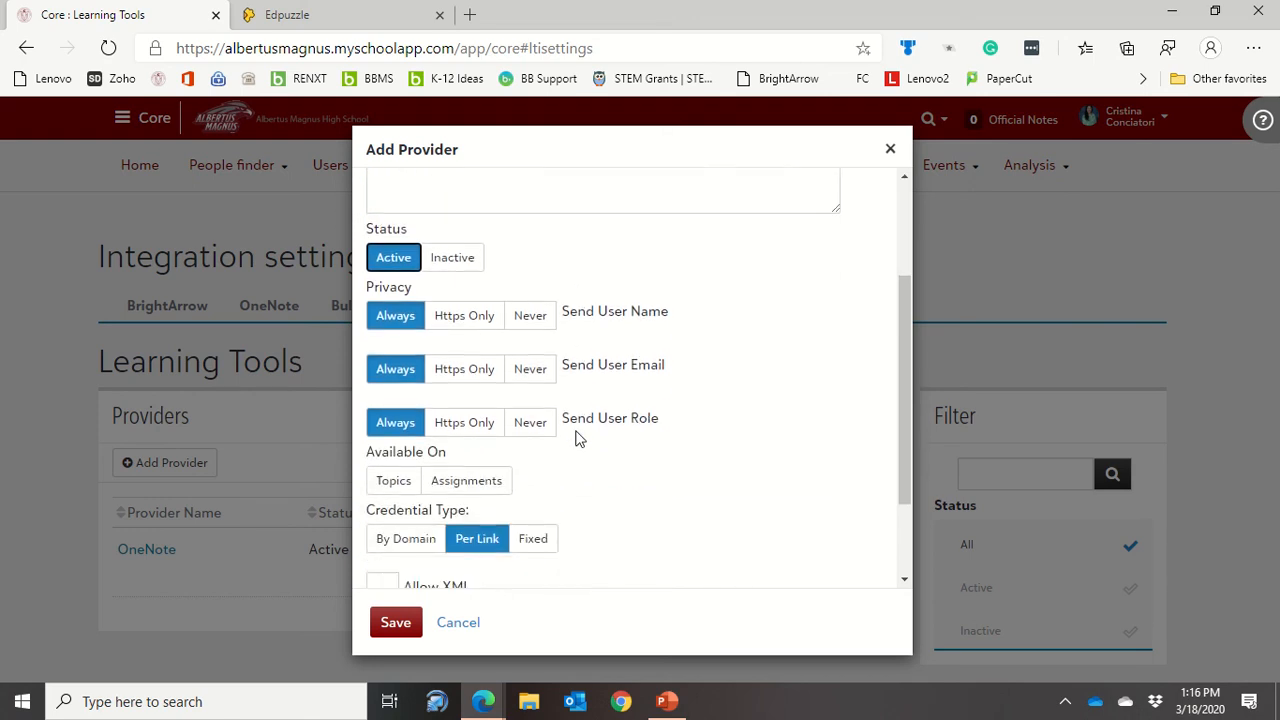
pyautogui.scroll(-3)
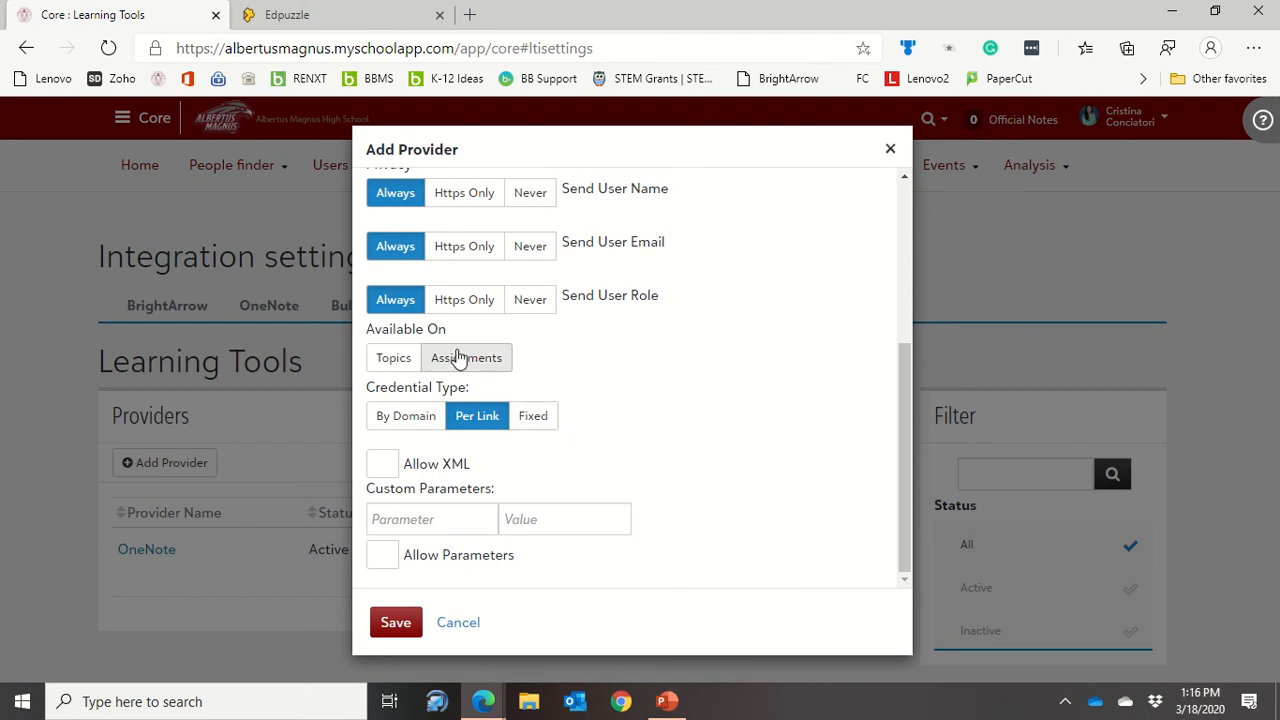
pyautogui.click(466, 357)
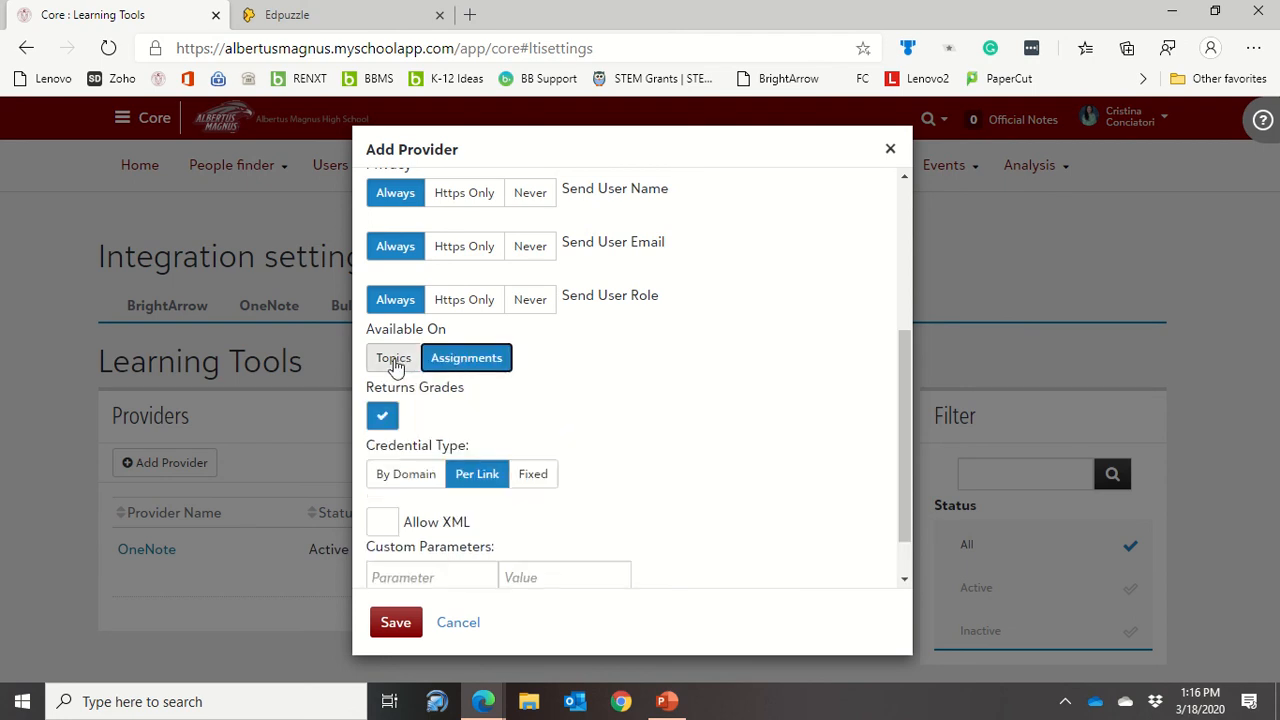
pyautogui.click(393, 357)
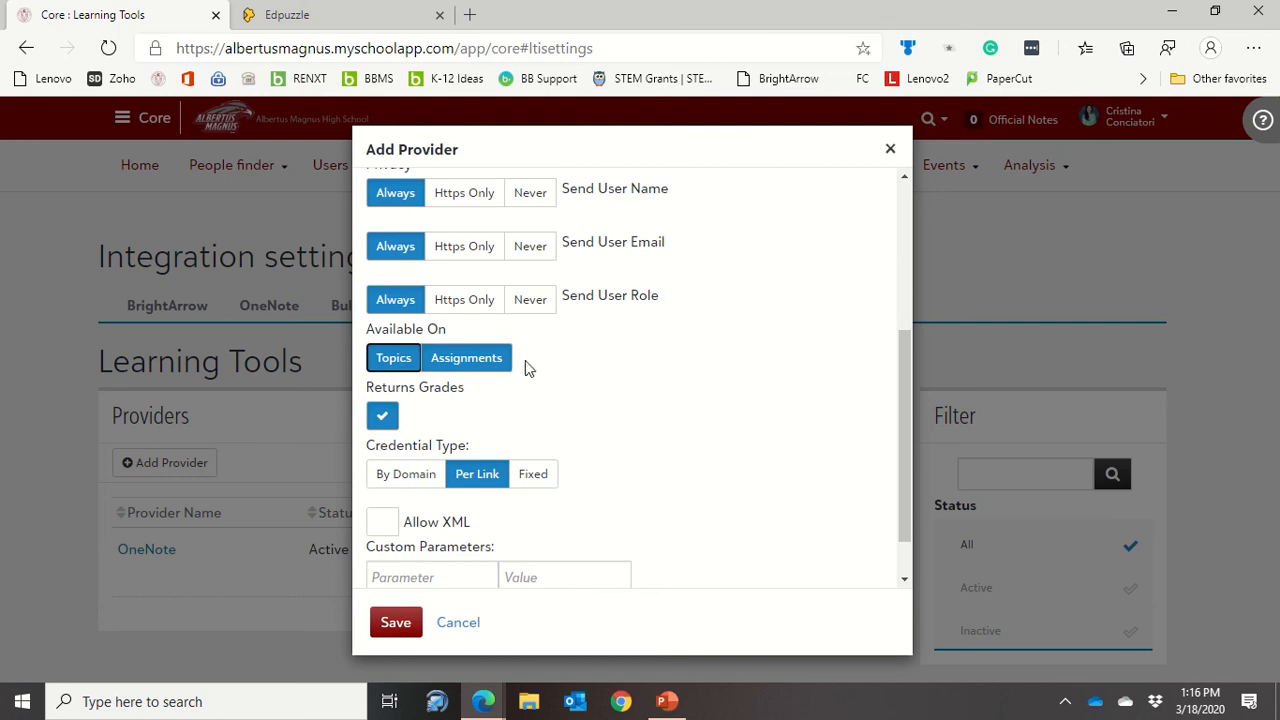
pyautogui.moveTo(490, 368)
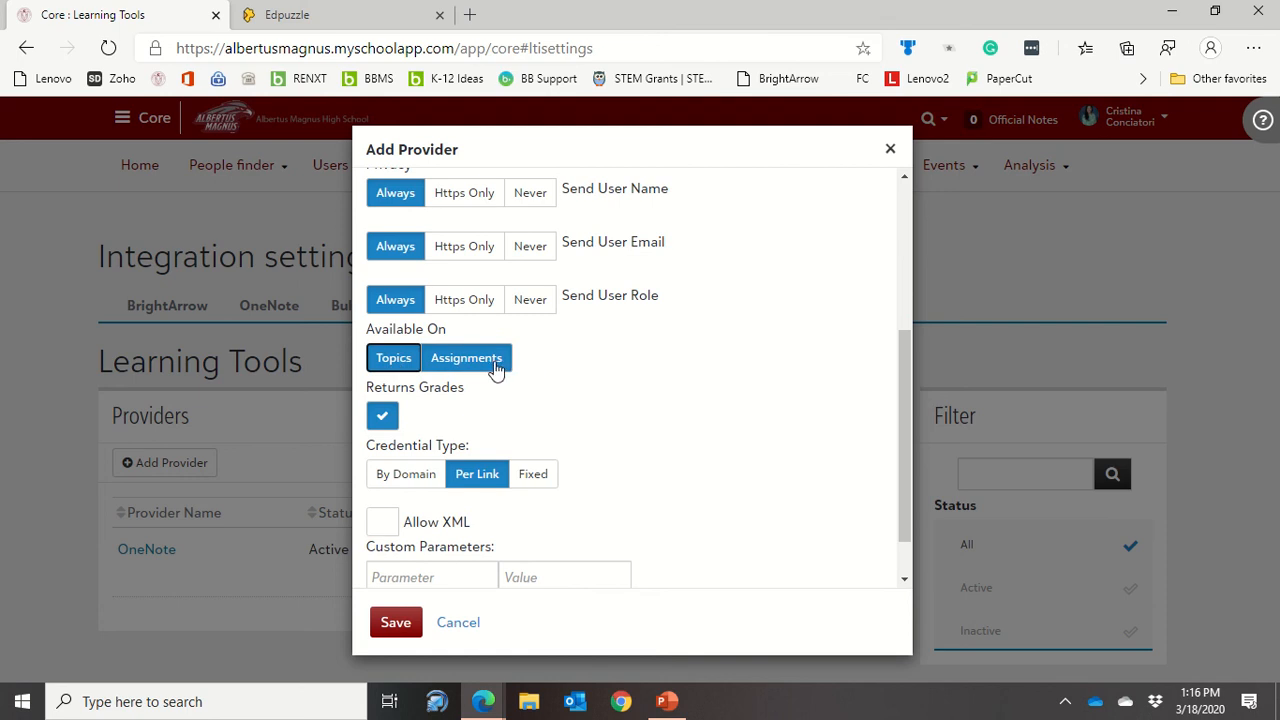
pyautogui.moveTo(396, 440)
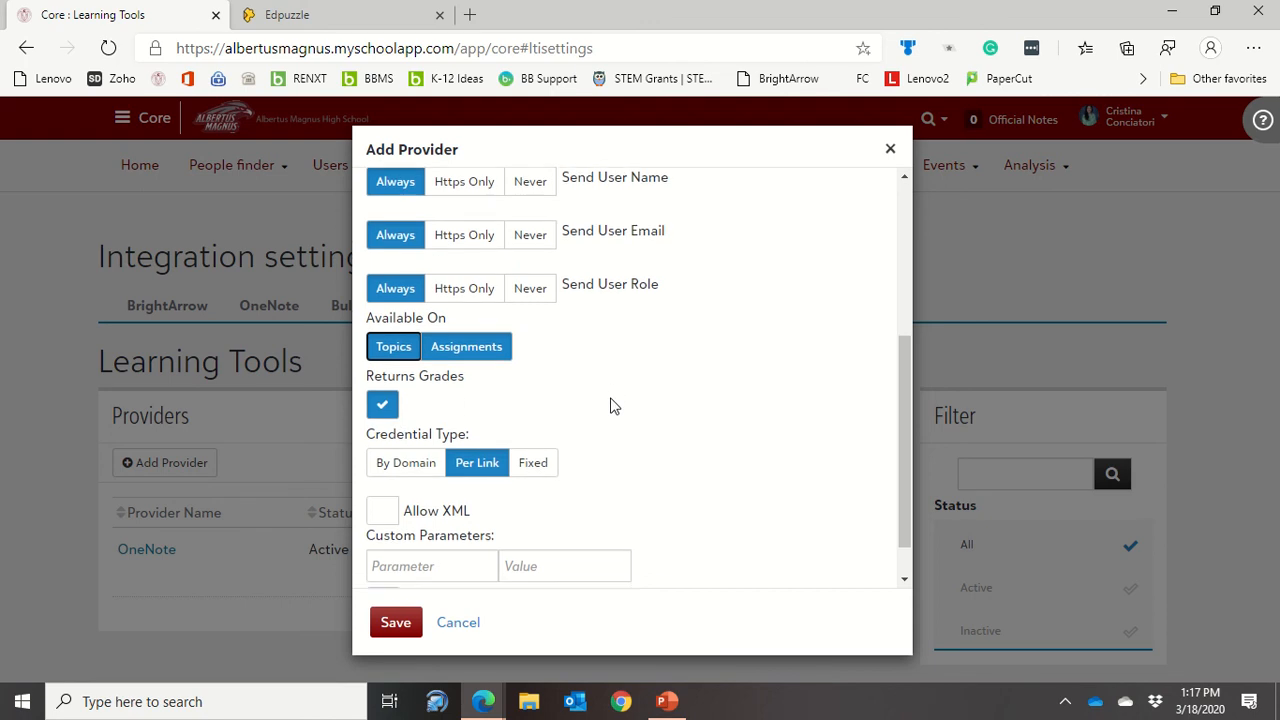
pyautogui.scroll(-3)
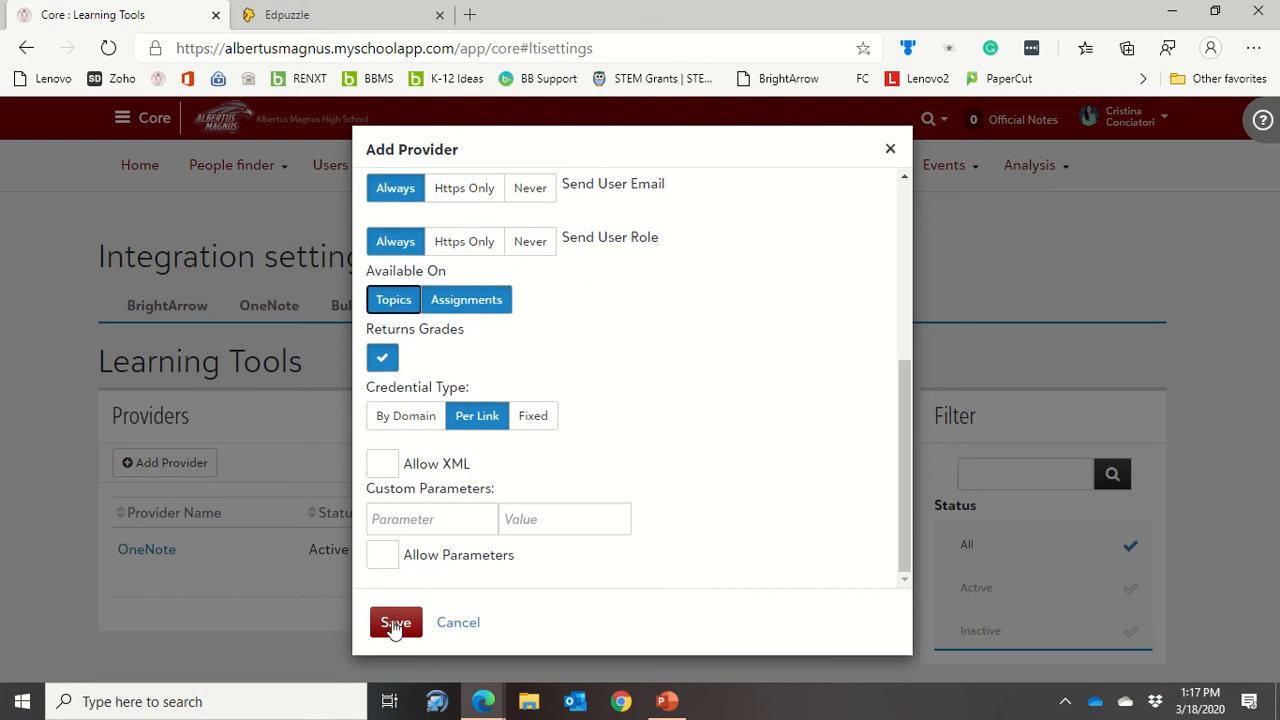
pyautogui.click(395, 622)
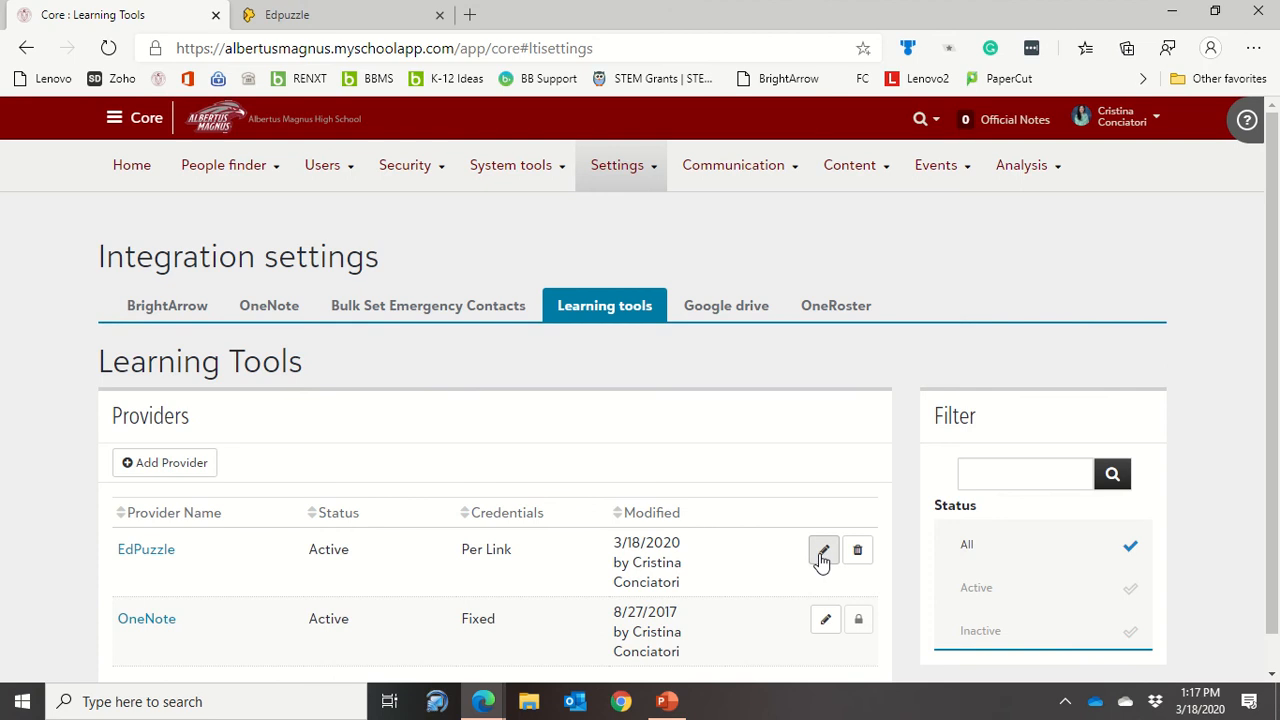
# Step: Open the EdPuzzle provider for editing, cancel a trial Fixed change, and reopen it
pyautogui.click(824, 550)
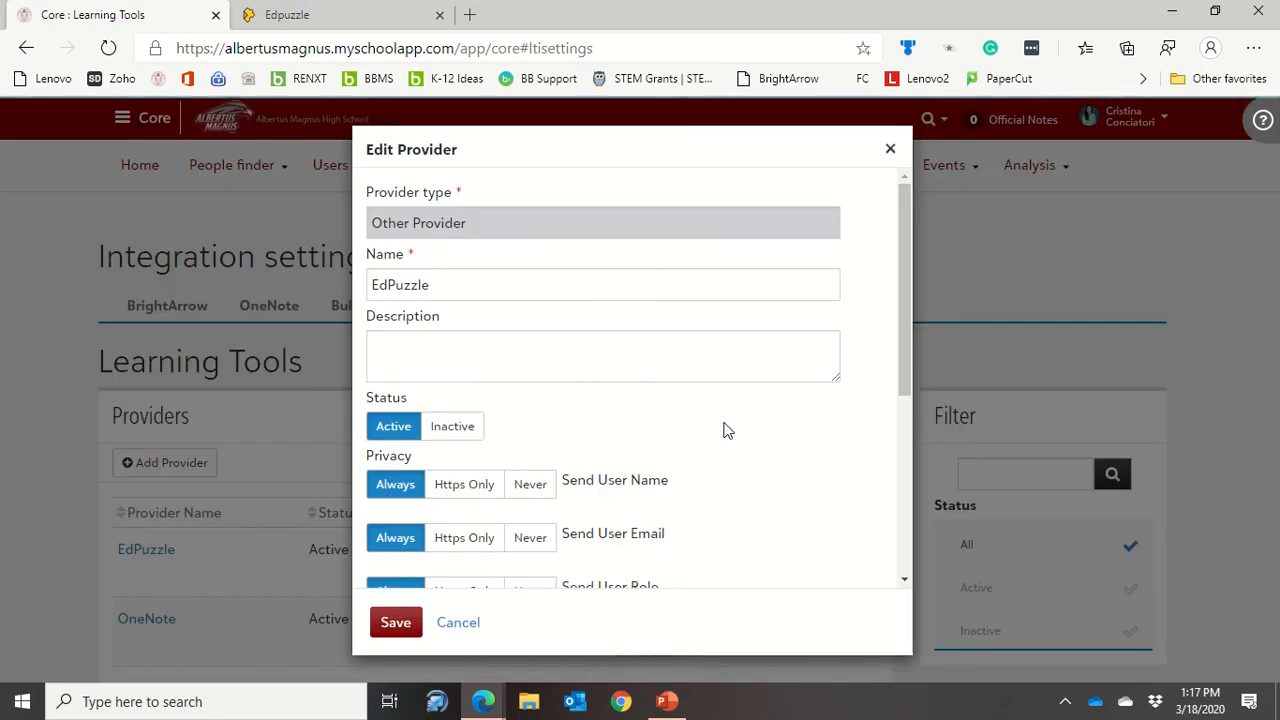
pyautogui.scroll(-3)
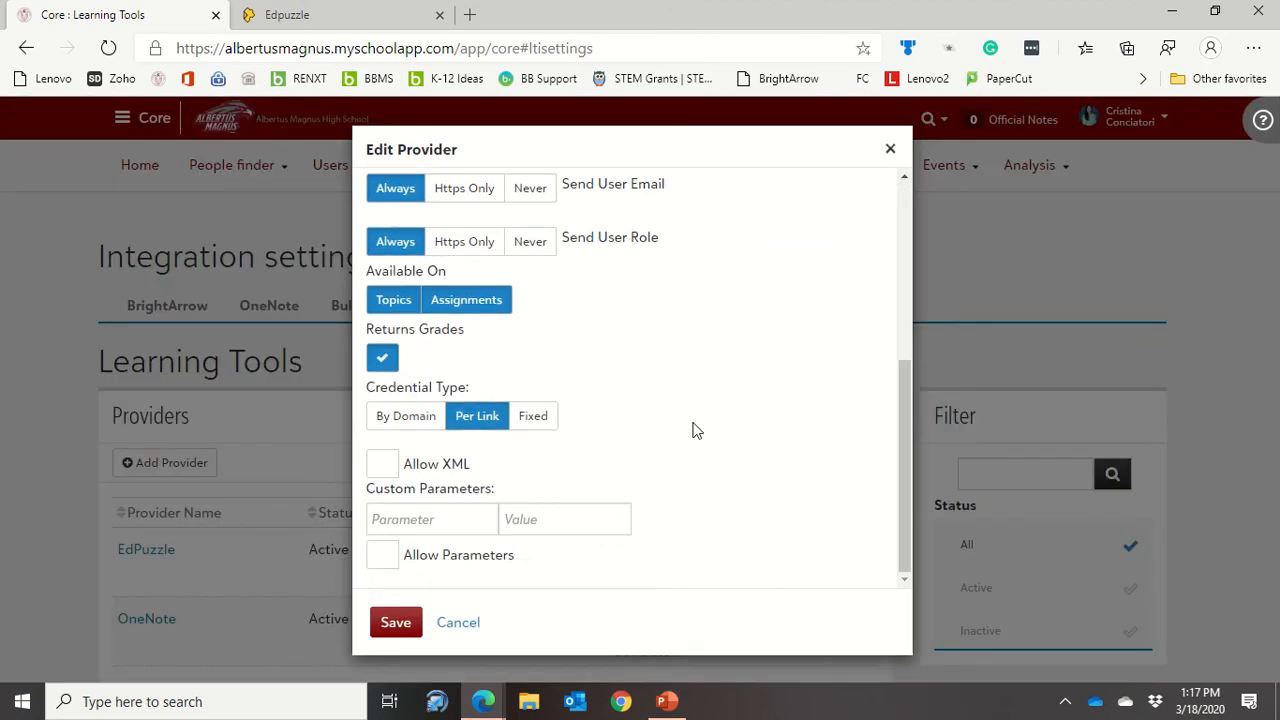
pyautogui.click(405, 415)
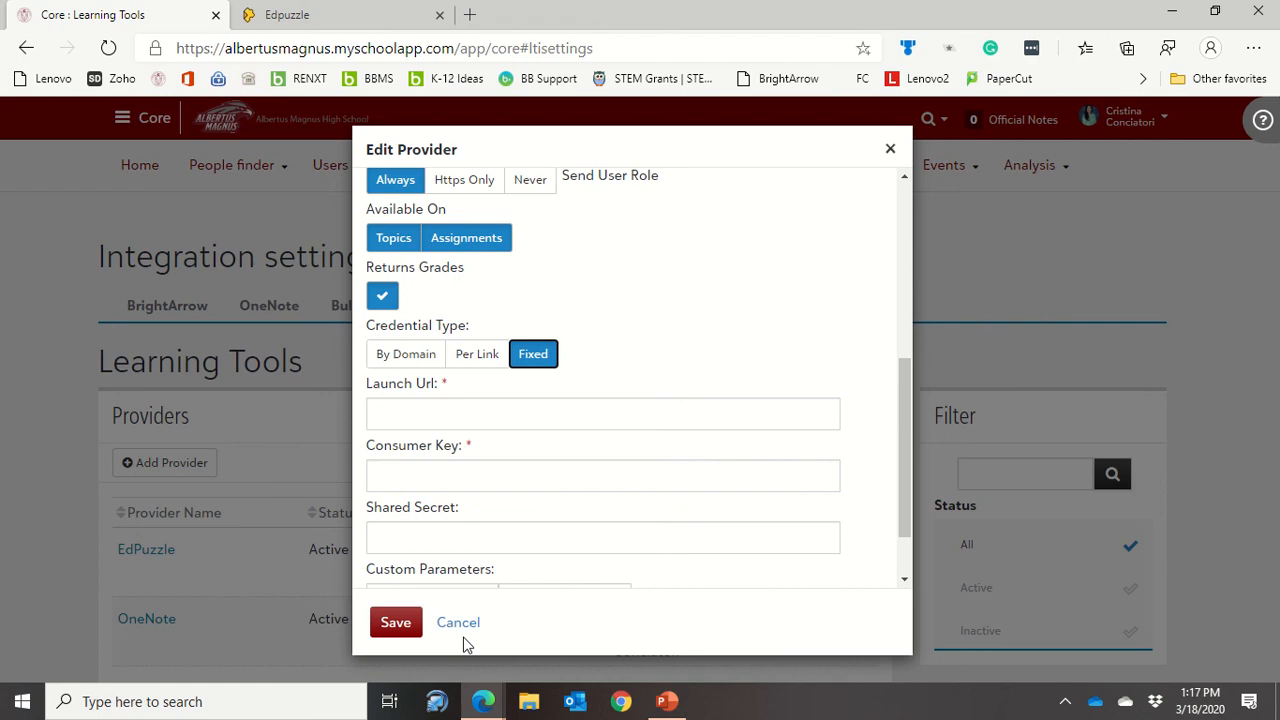
pyautogui.moveTo(458, 622)
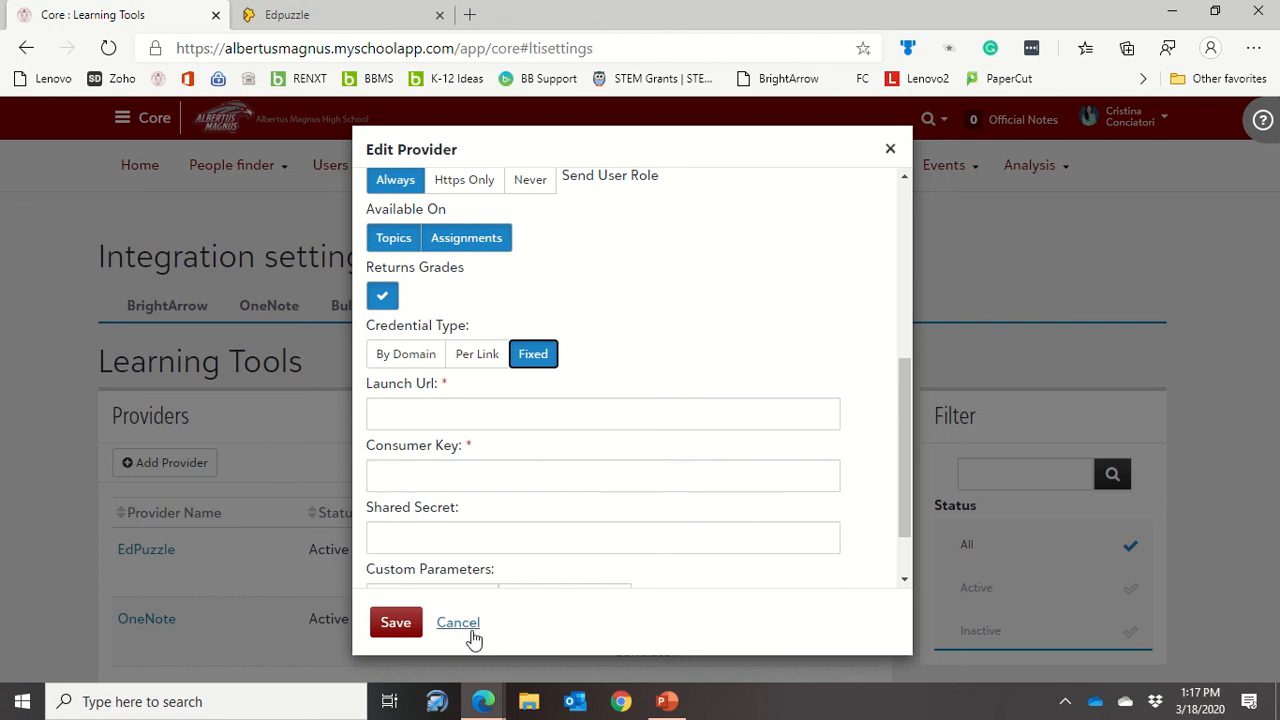
pyautogui.click(458, 622)
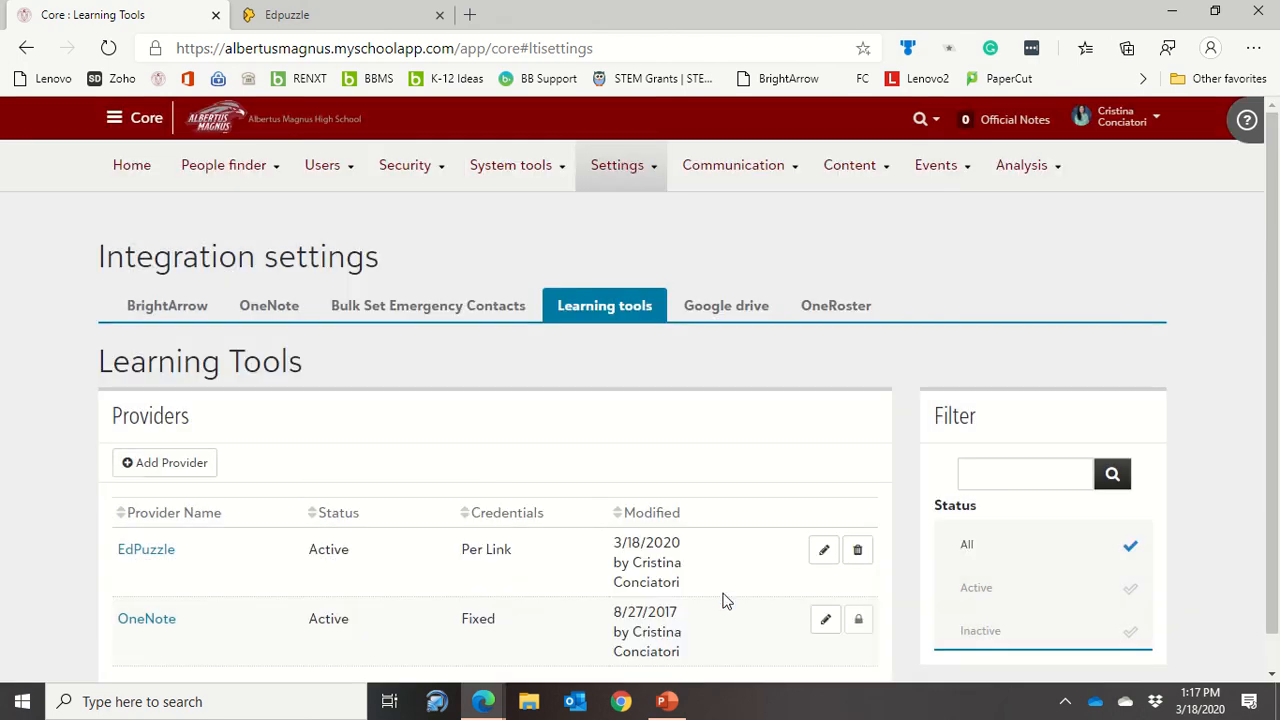
pyautogui.moveTo(806, 591)
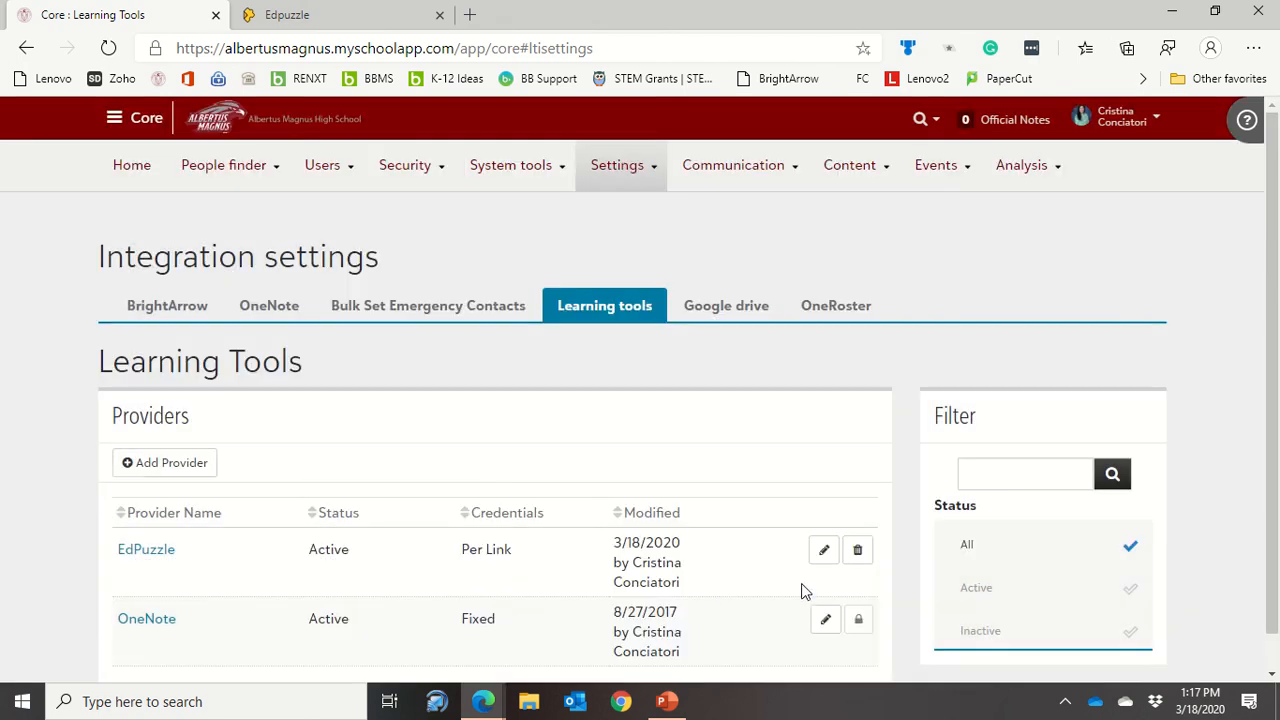
pyautogui.moveTo(745, 610)
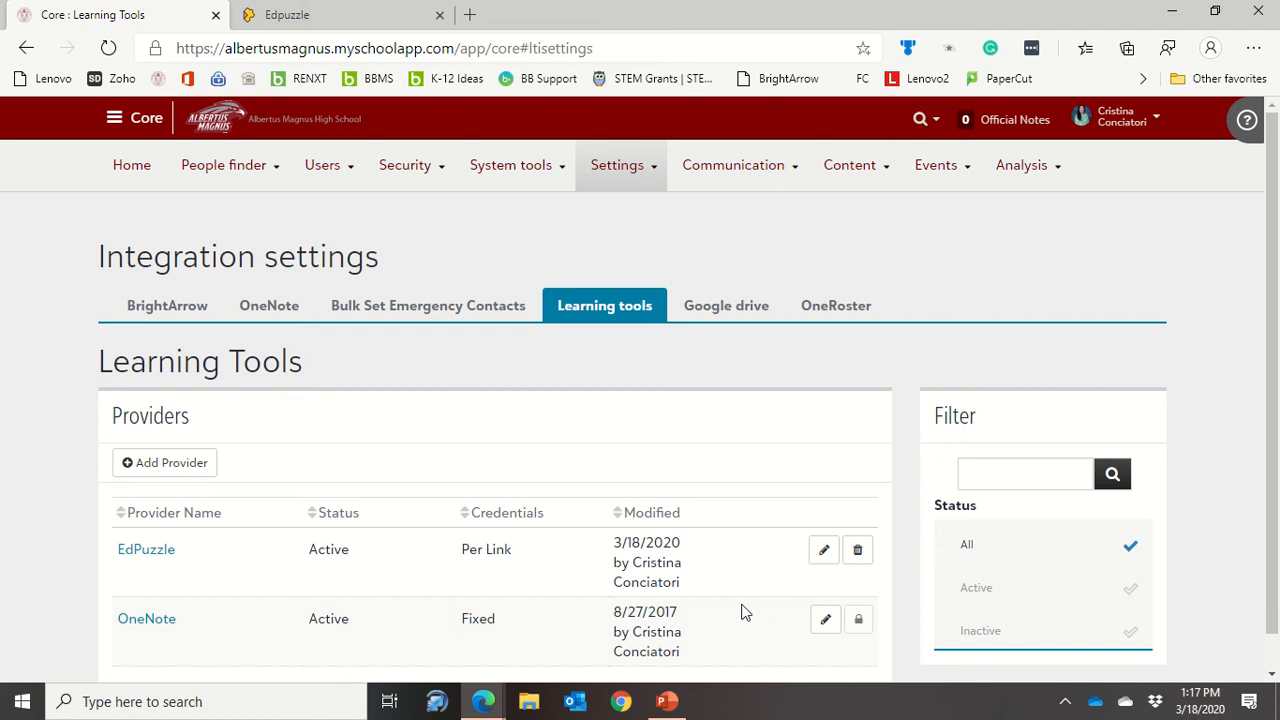
pyautogui.moveTo(824, 550)
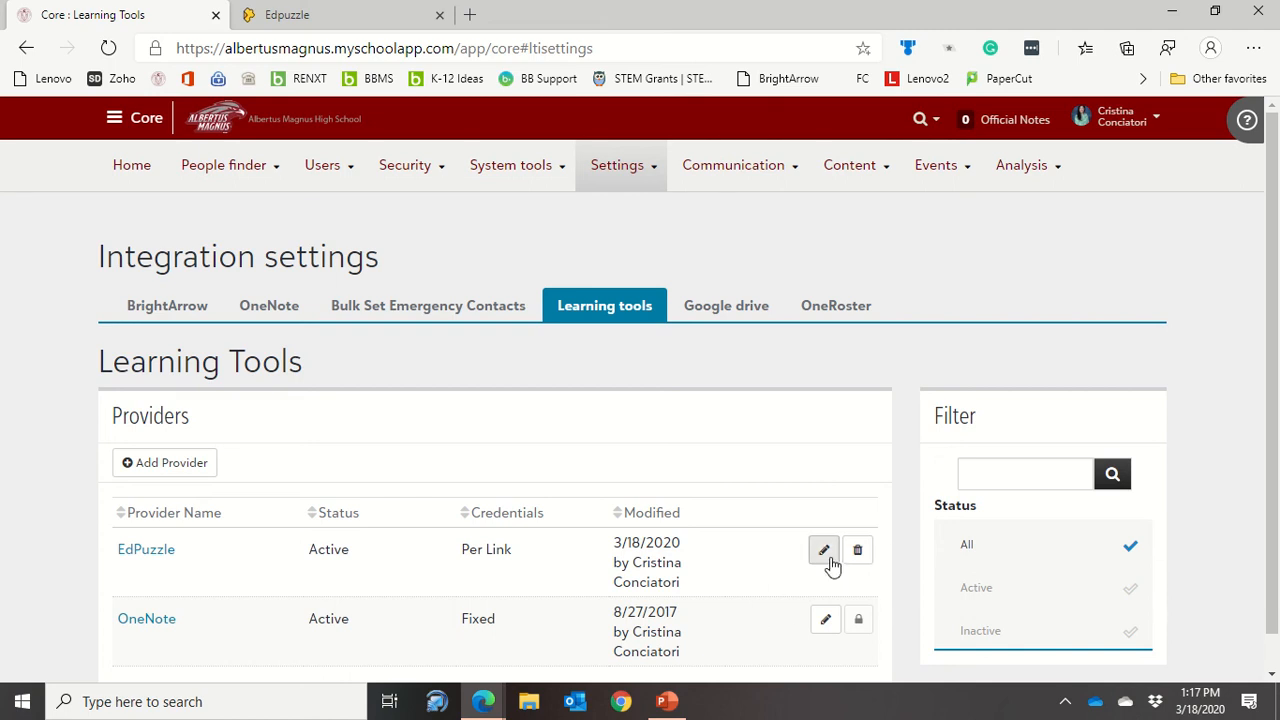
pyautogui.click(823, 550)
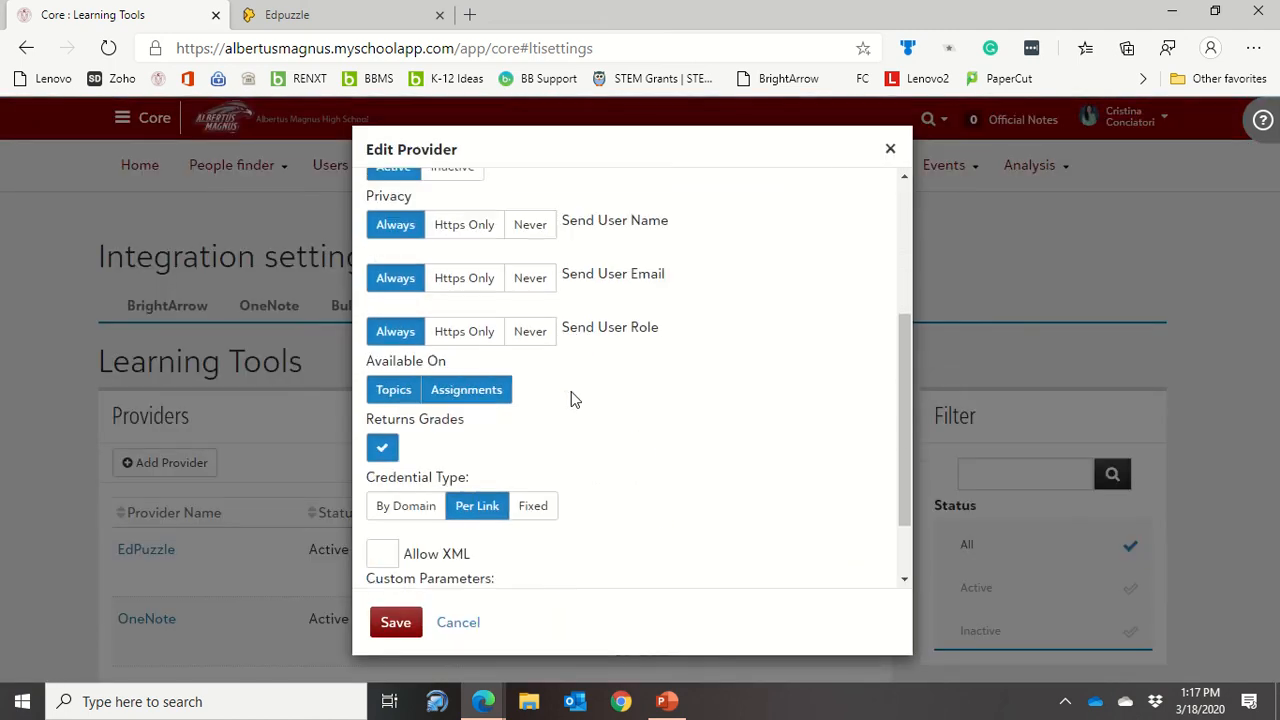
pyautogui.scroll(-3)
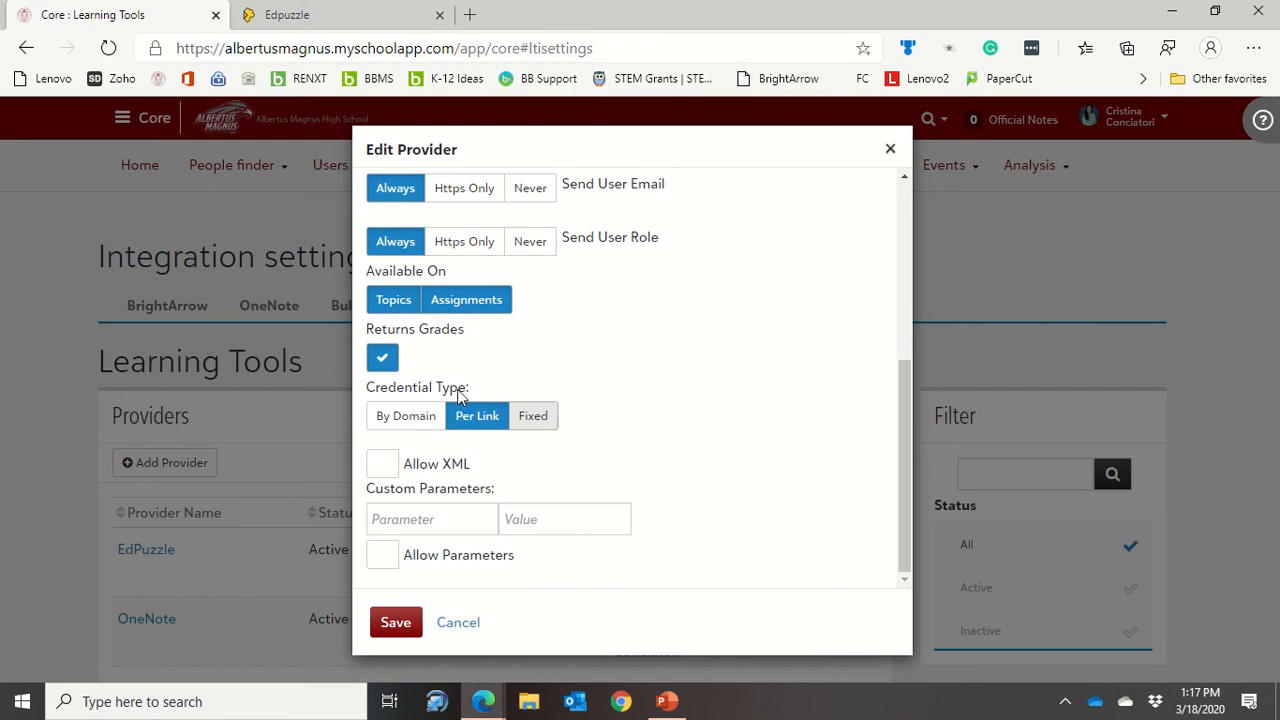
pyautogui.click(532, 415)
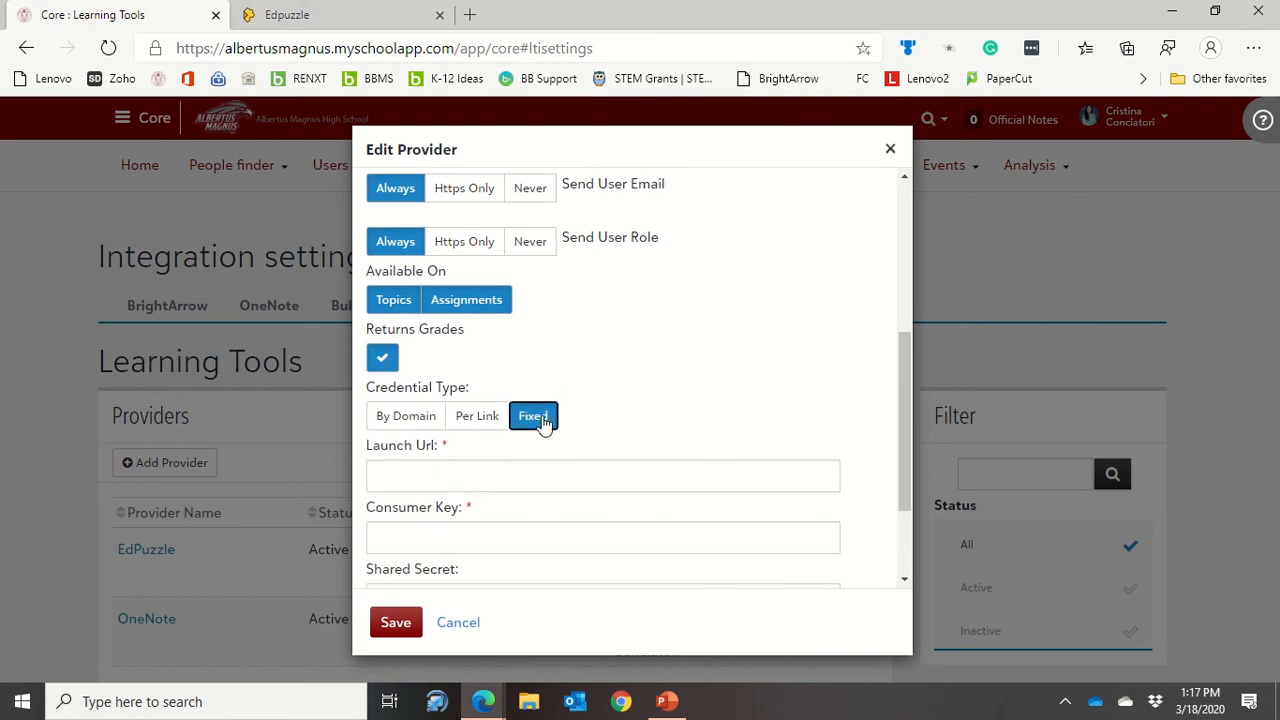
pyautogui.click(602, 475)
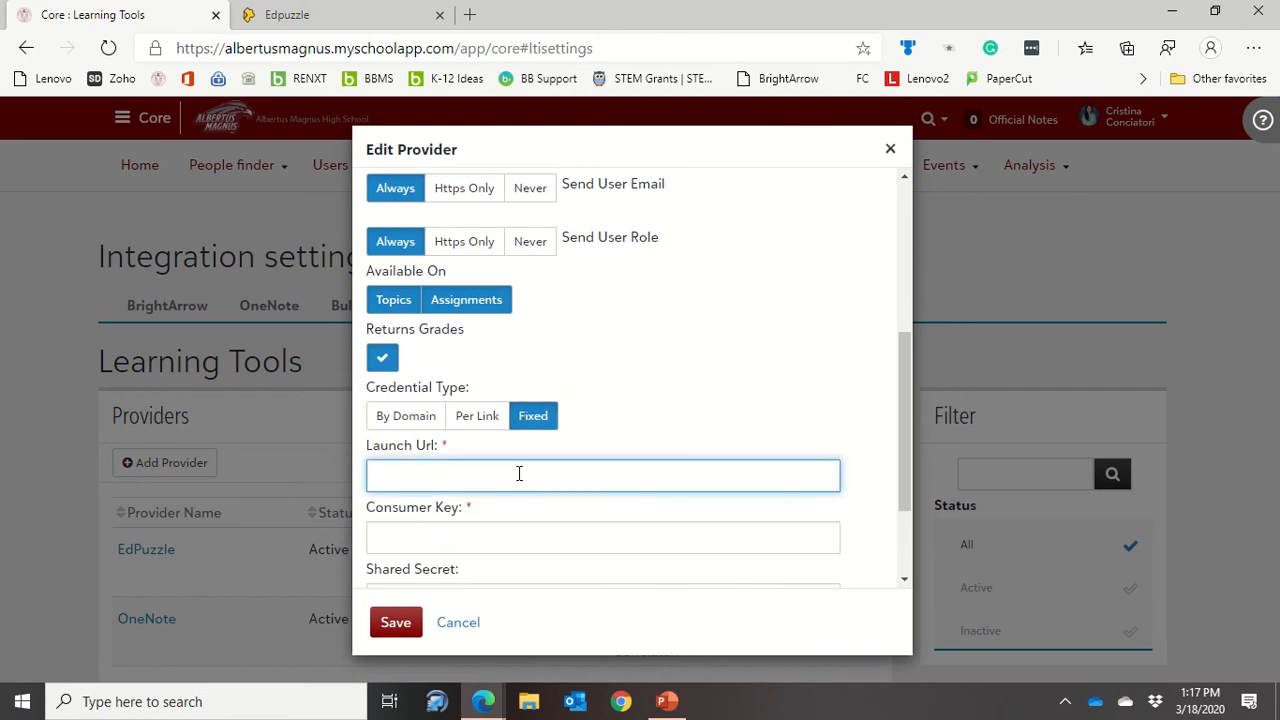
pyautogui.write('https://edpuzzle.com/lti/assignments/launch')
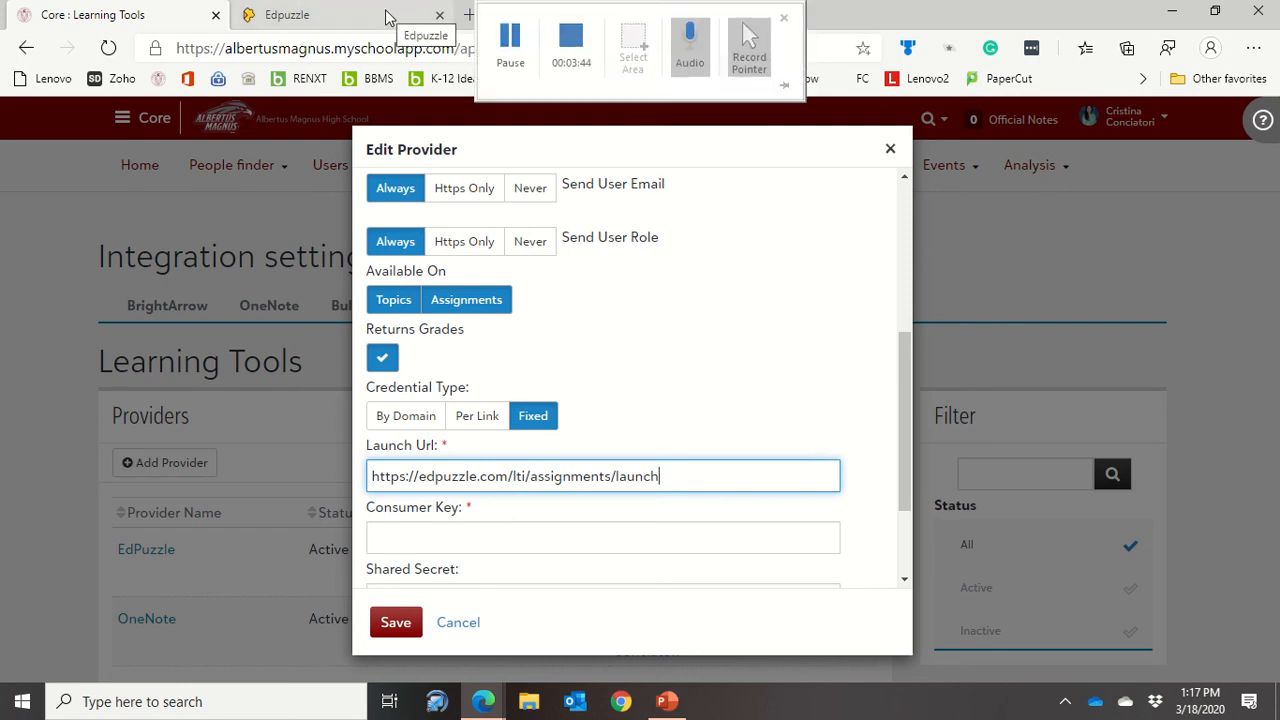
# Step: Copy Edpuzzle's consumer key into the Core provider and clear the Shared Secret field
pyautogui.click(287, 14)
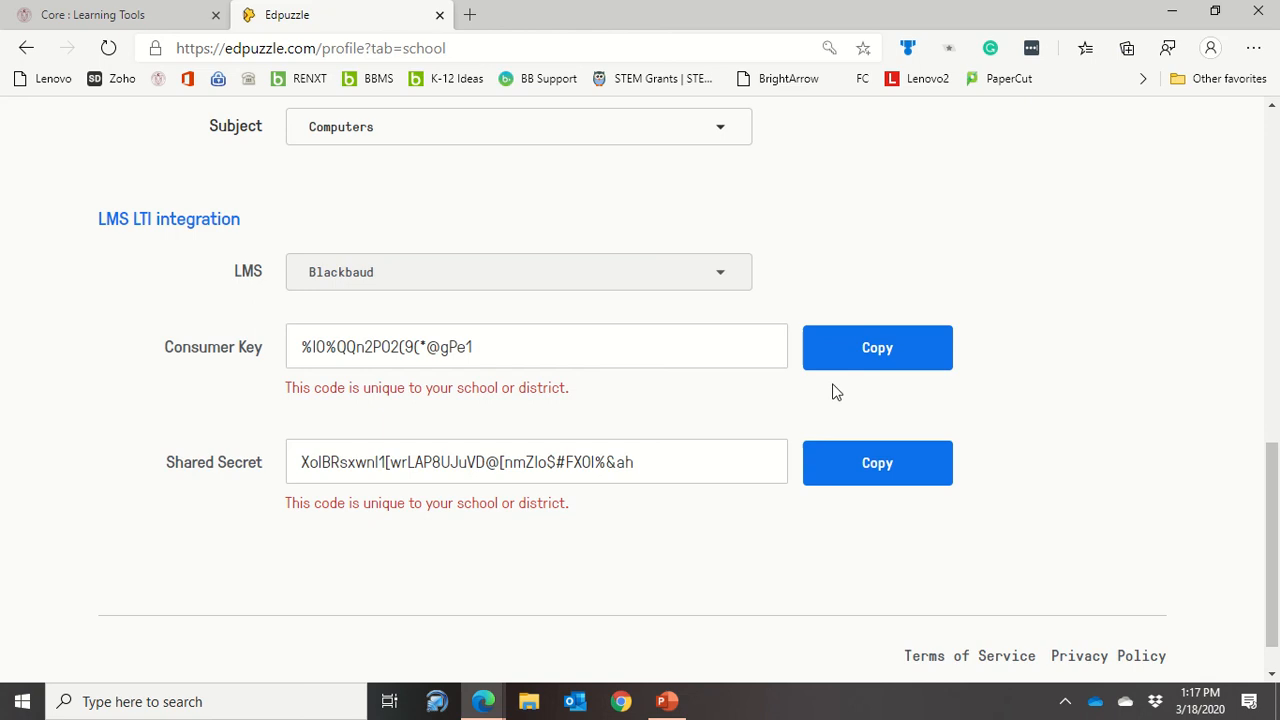
pyautogui.click(877, 347)
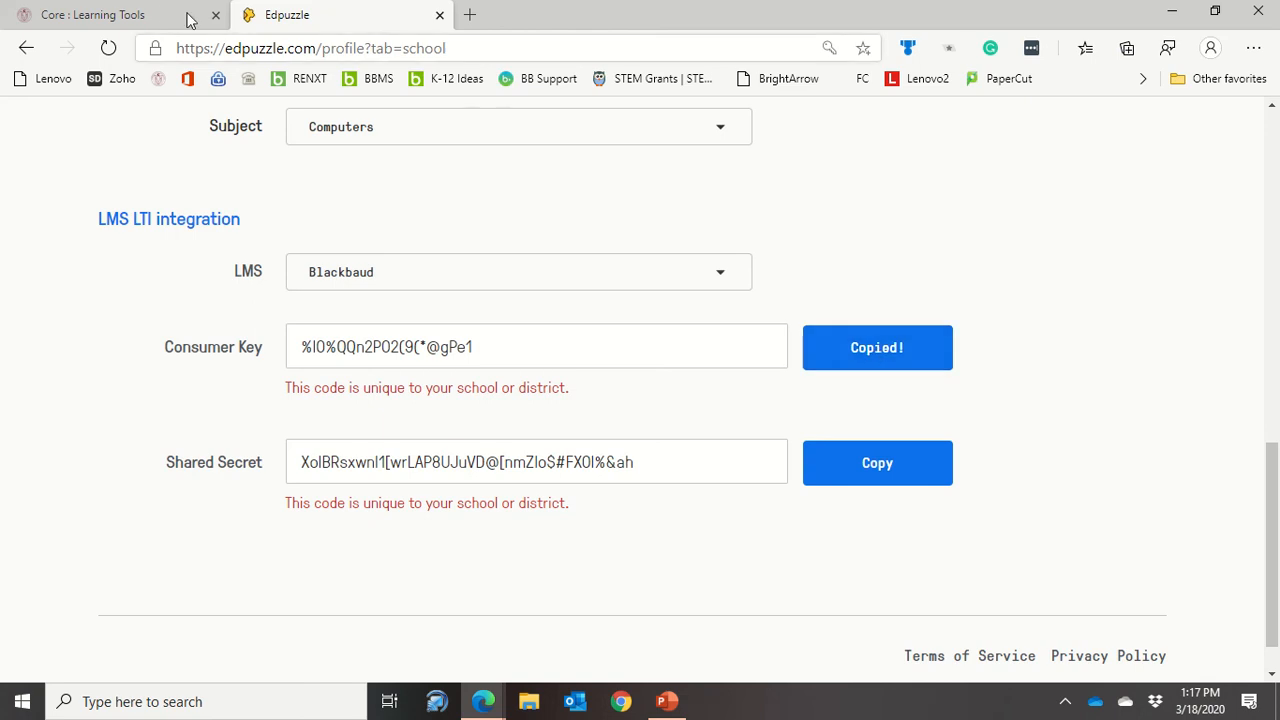
pyautogui.click(92, 14)
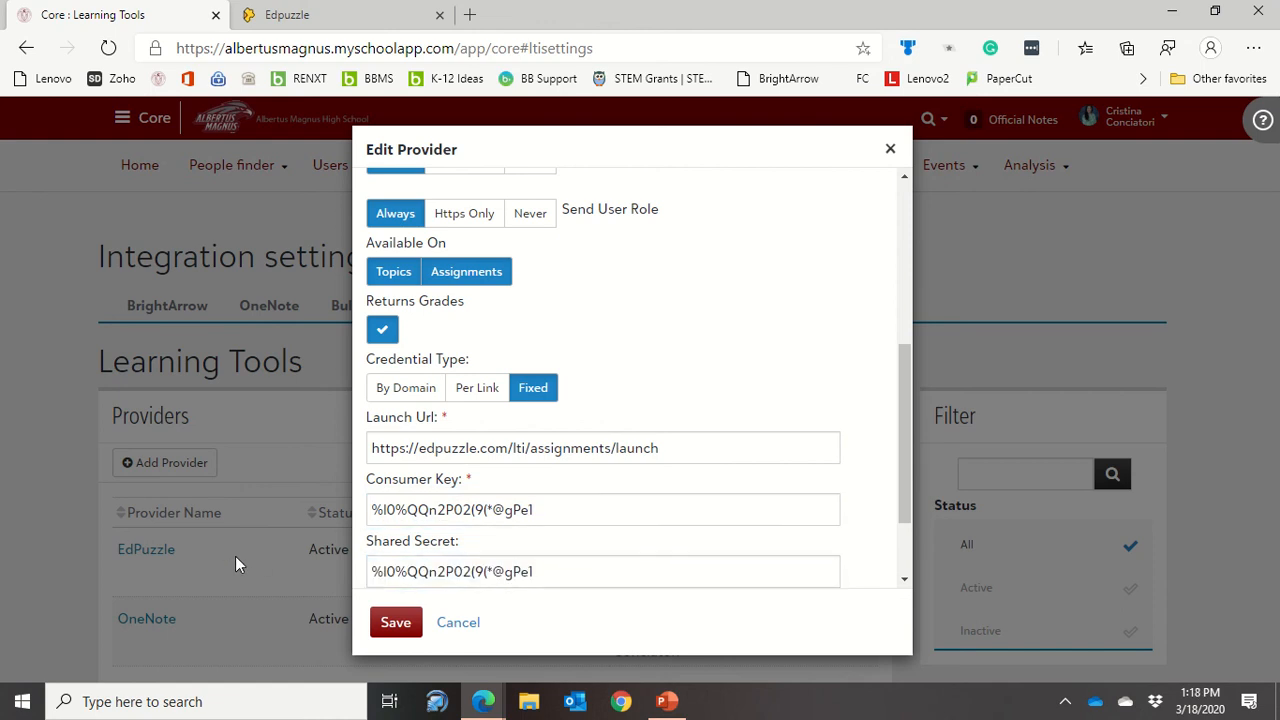
pyautogui.click(603, 571)
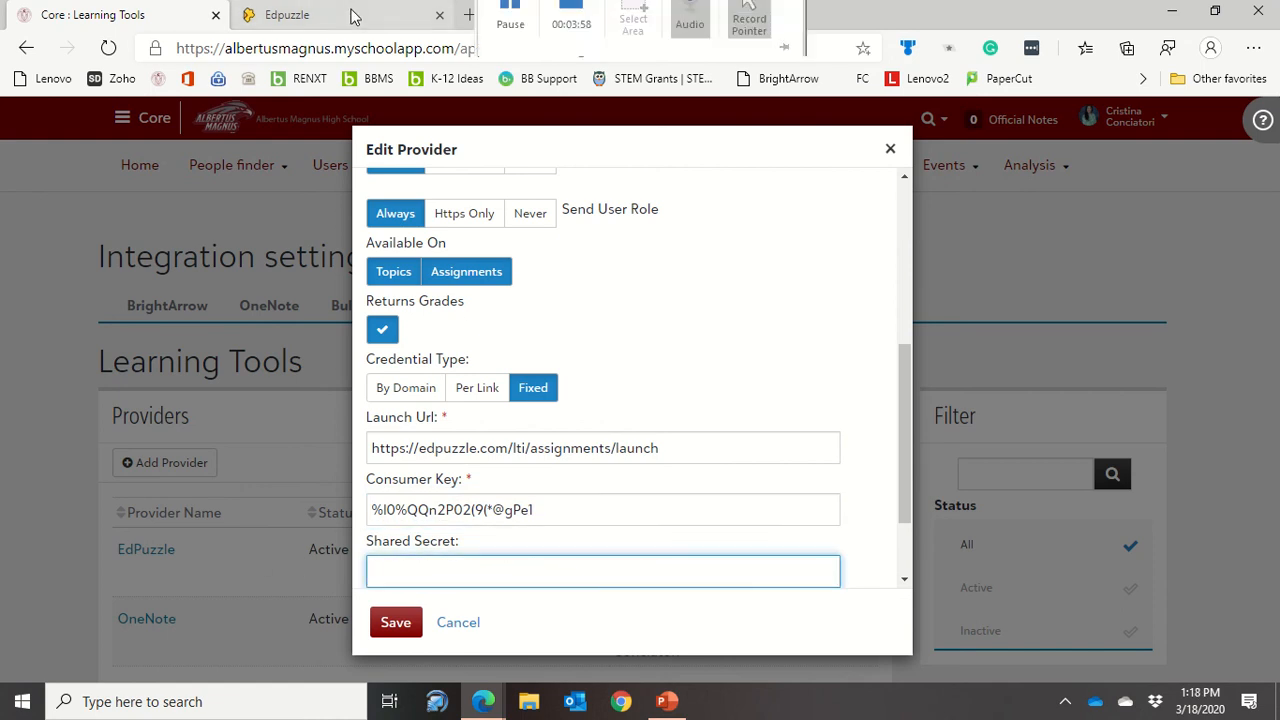
# Step: Paste Edpuzzle's shared secret into the EdPuzzle provider and save it
pyautogui.click(287, 14)
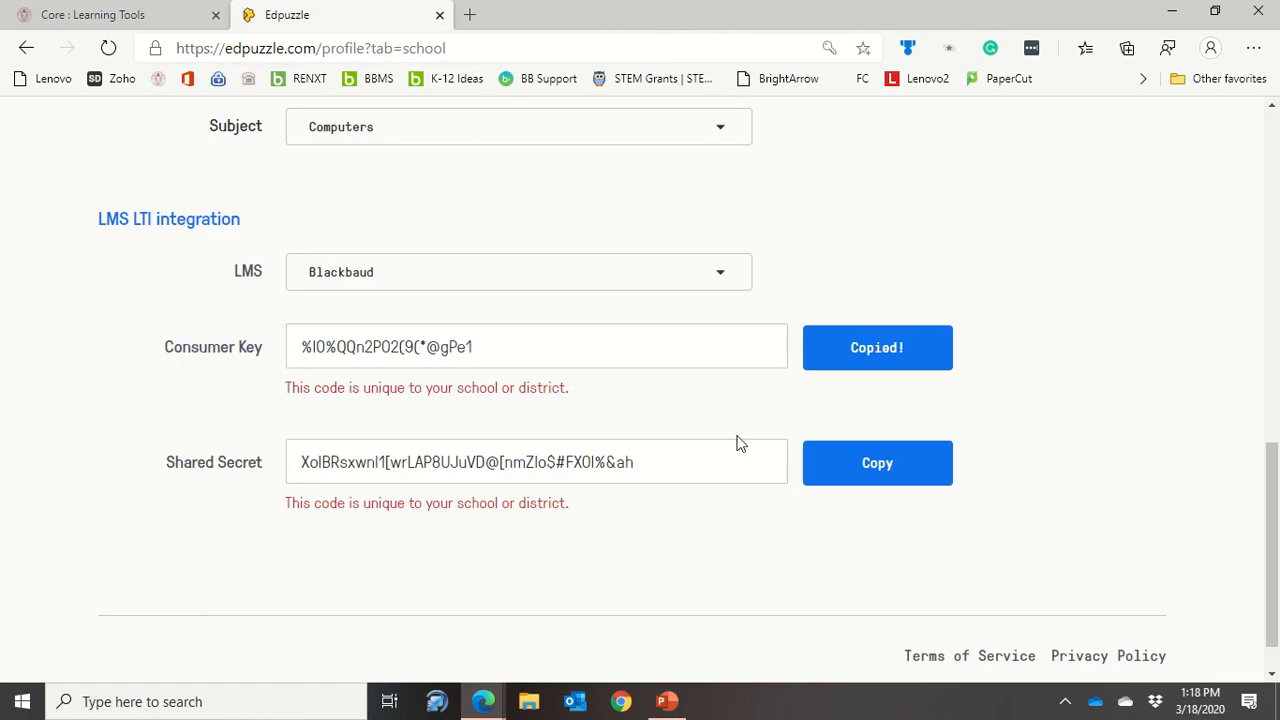
pyautogui.click(876, 462)
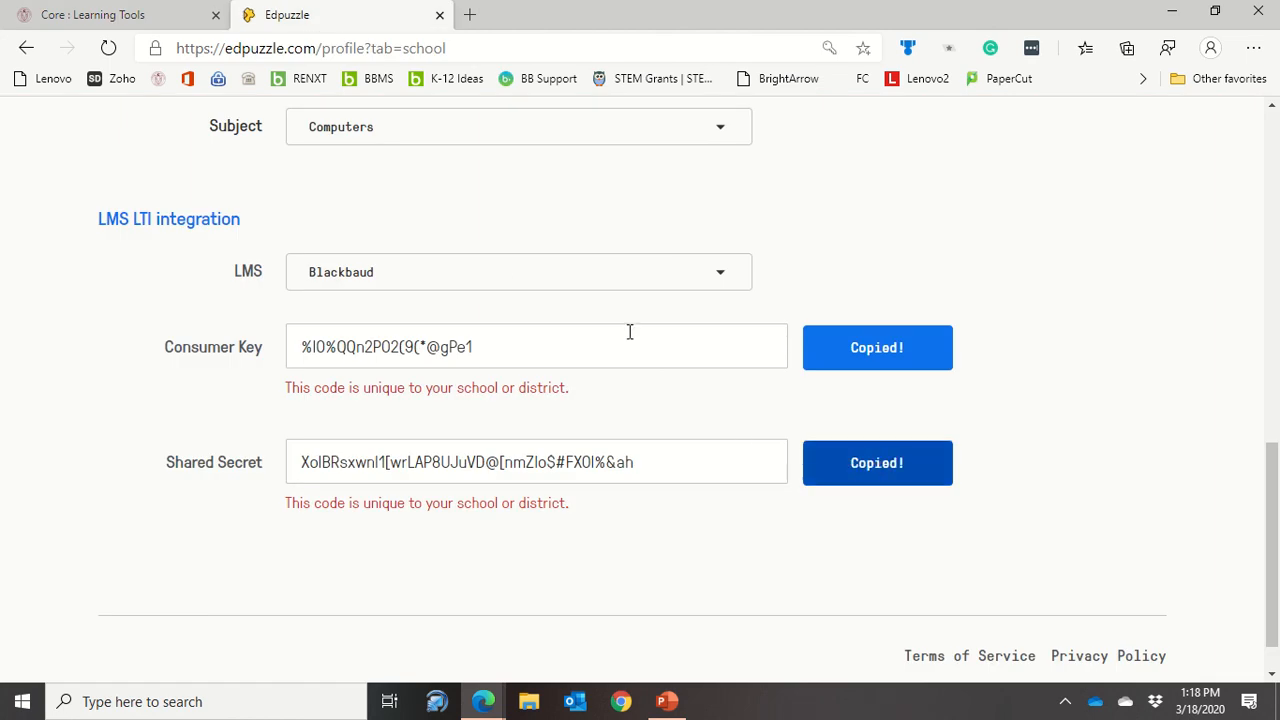
pyautogui.click(115, 14)
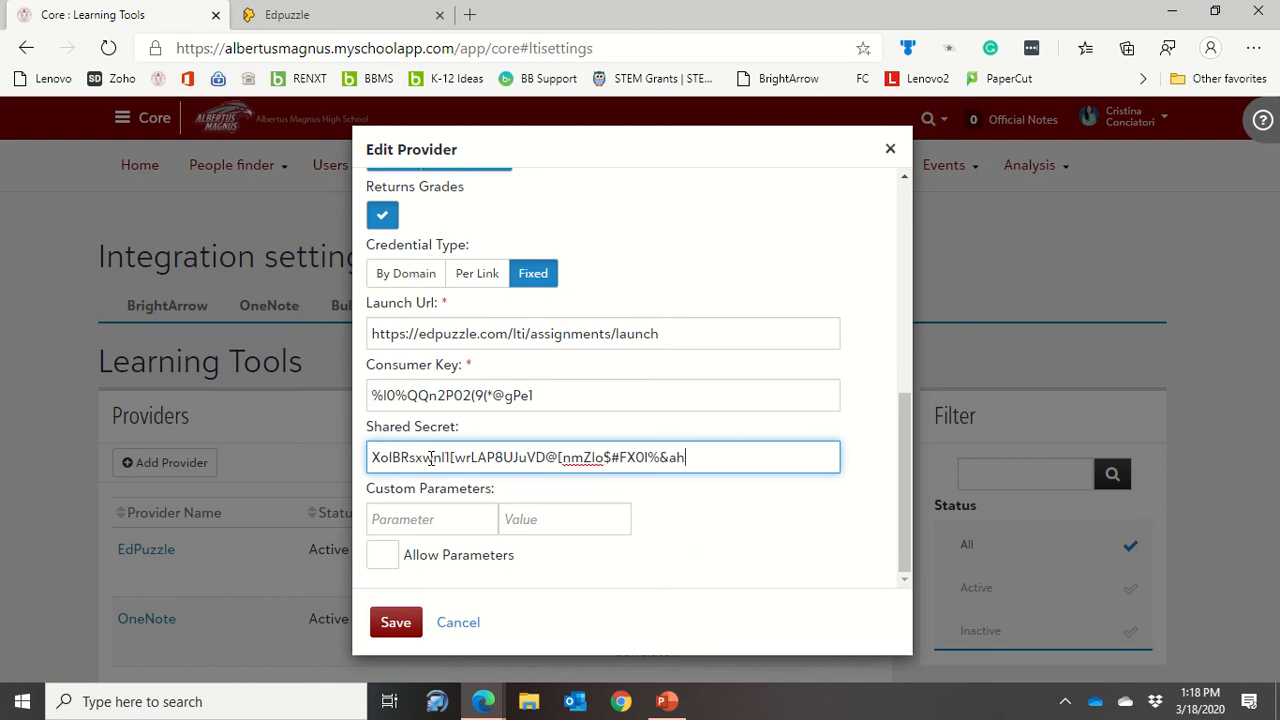
pyautogui.click(395, 622)
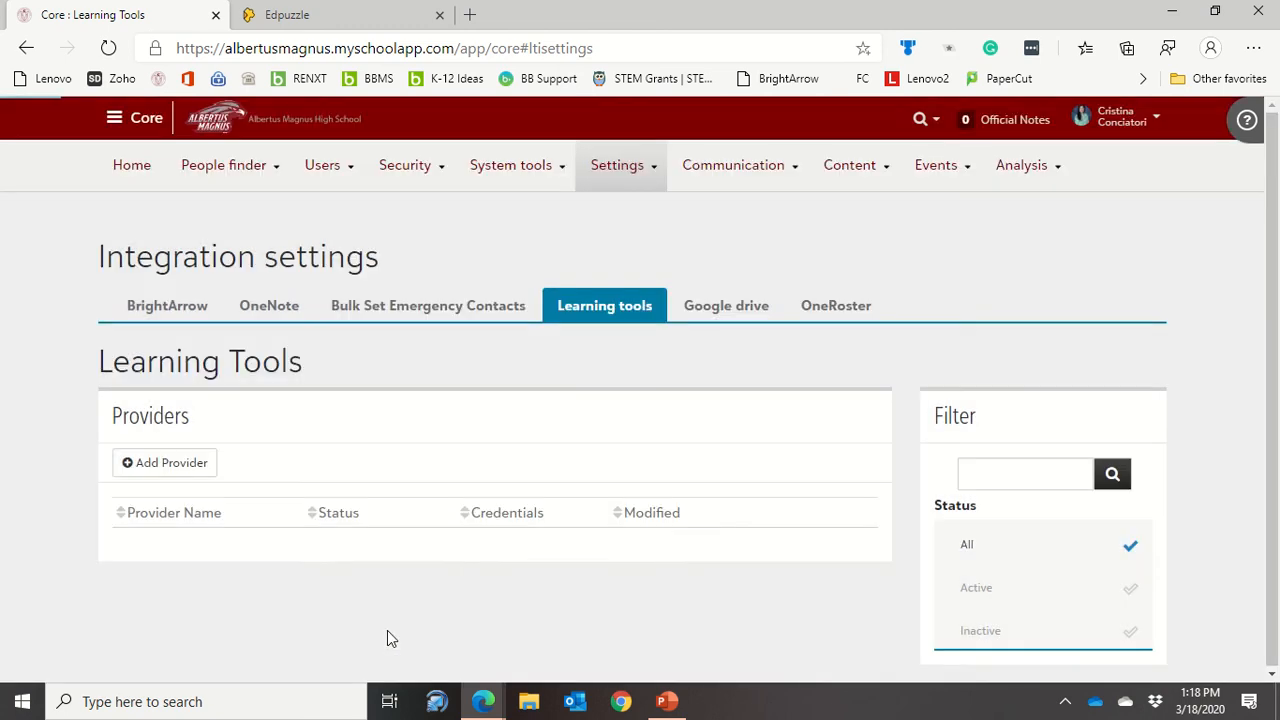